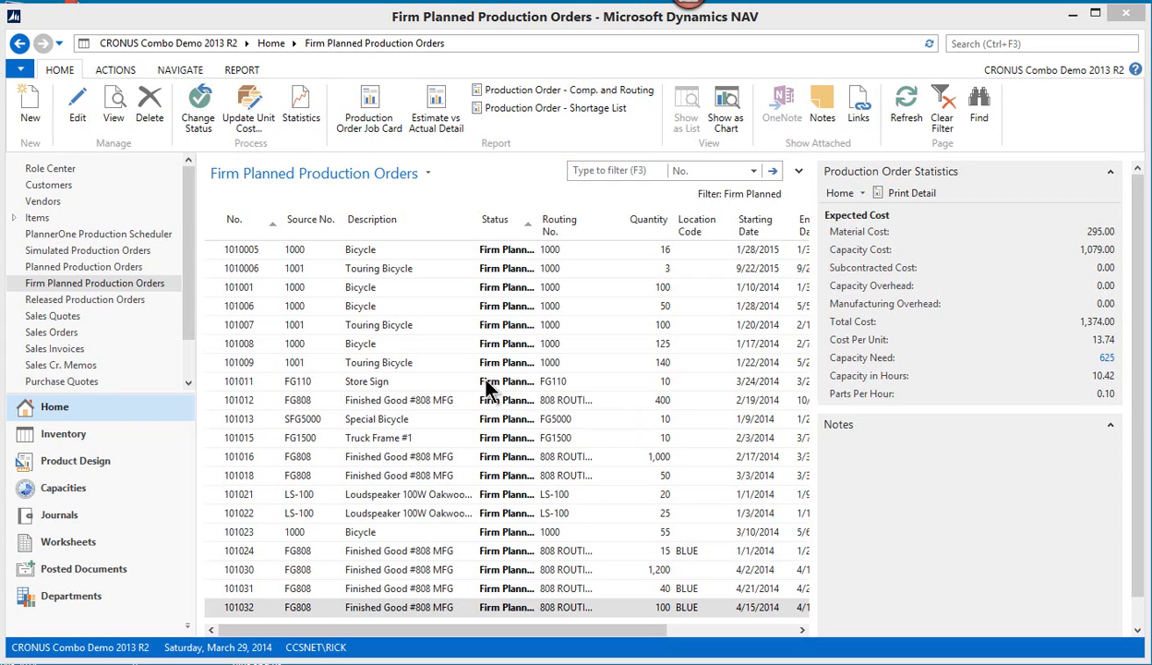
mouse_move(182, 148)
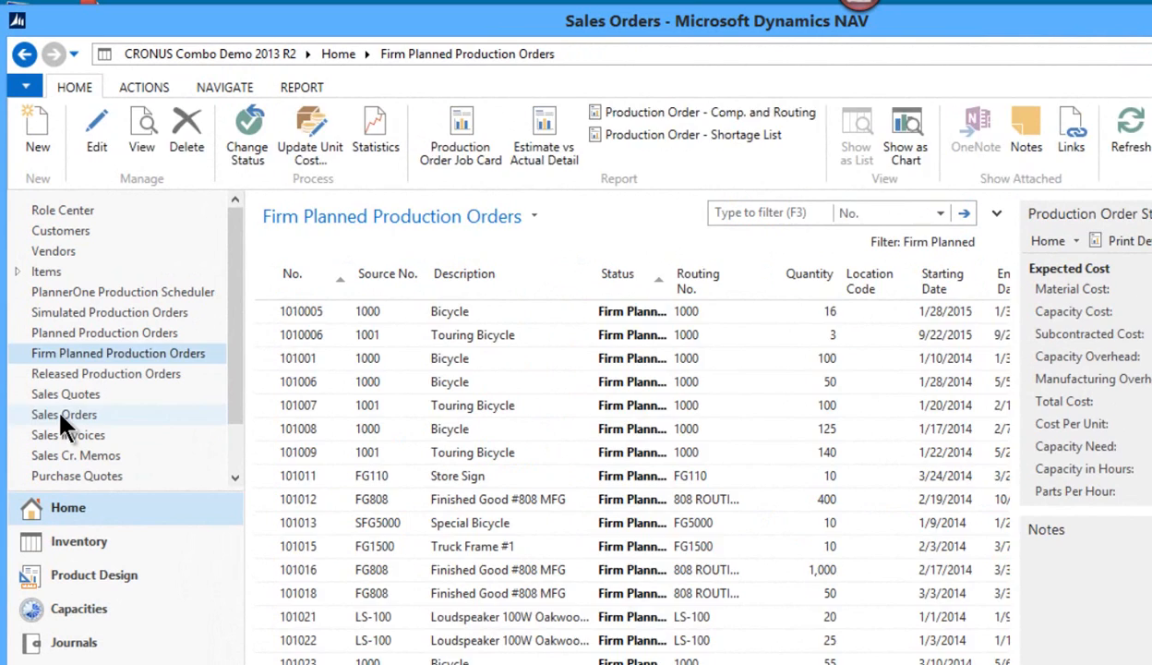
Show the Sales Orders list and select order 1022 for The Cannon Group PLC.
left_click(63, 414)
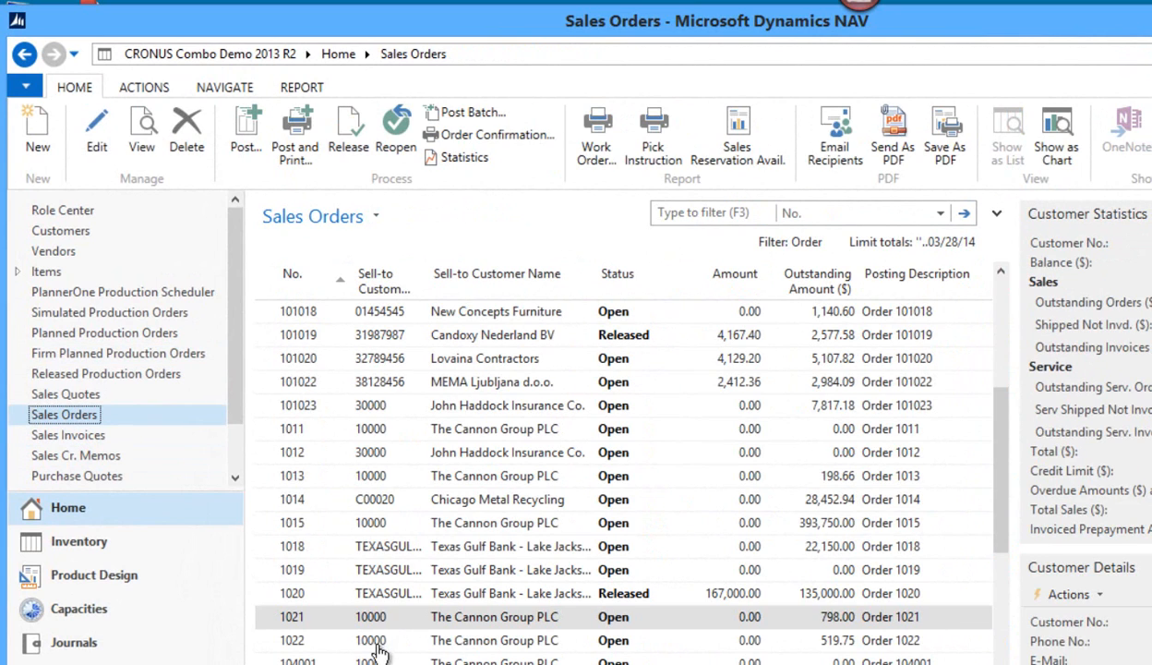
left_click(494, 640)
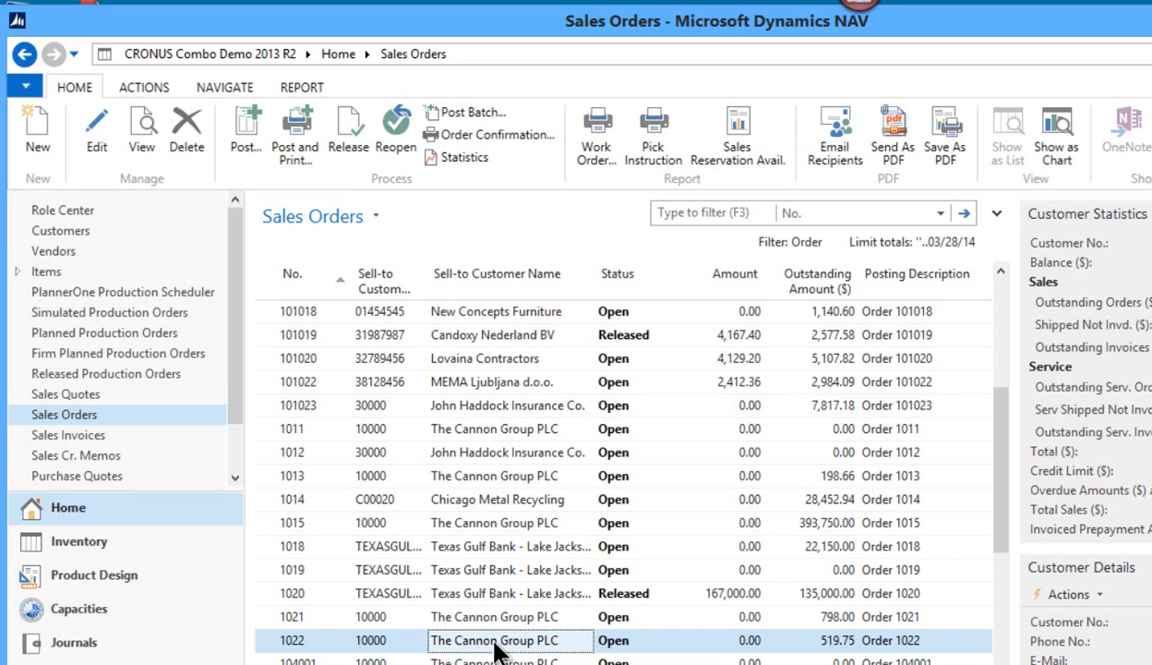
Open sales order 1022 and change its shipment date to April 24, 2014.
double_click(496, 639)
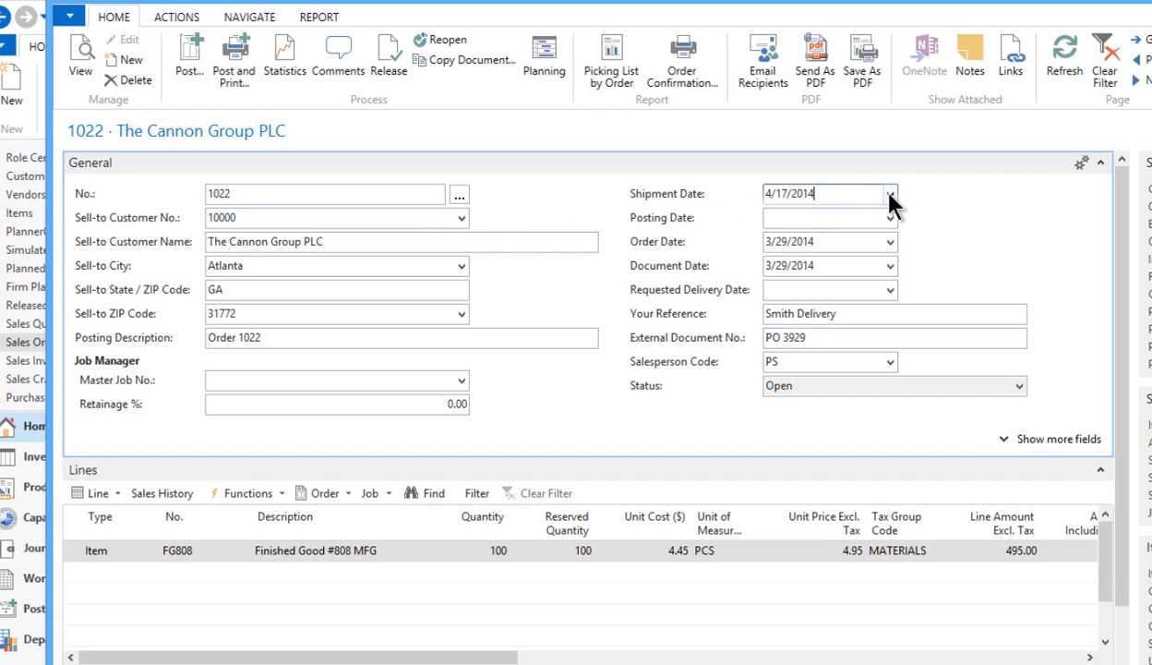
left_click(889, 194)
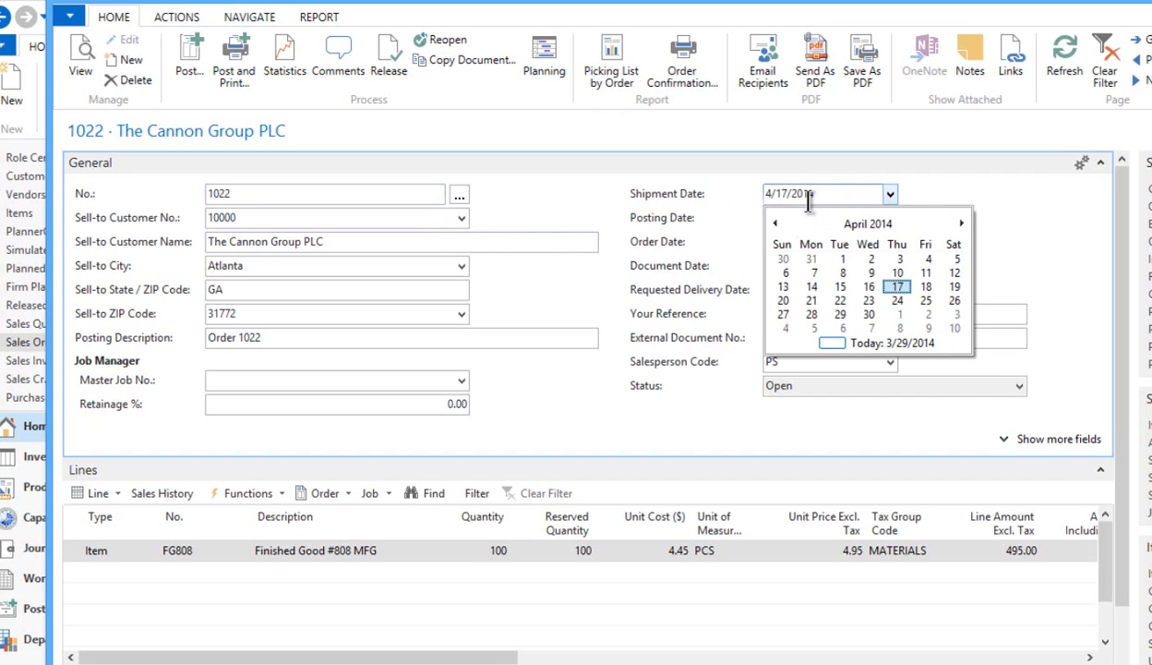
mouse_move(896, 286)
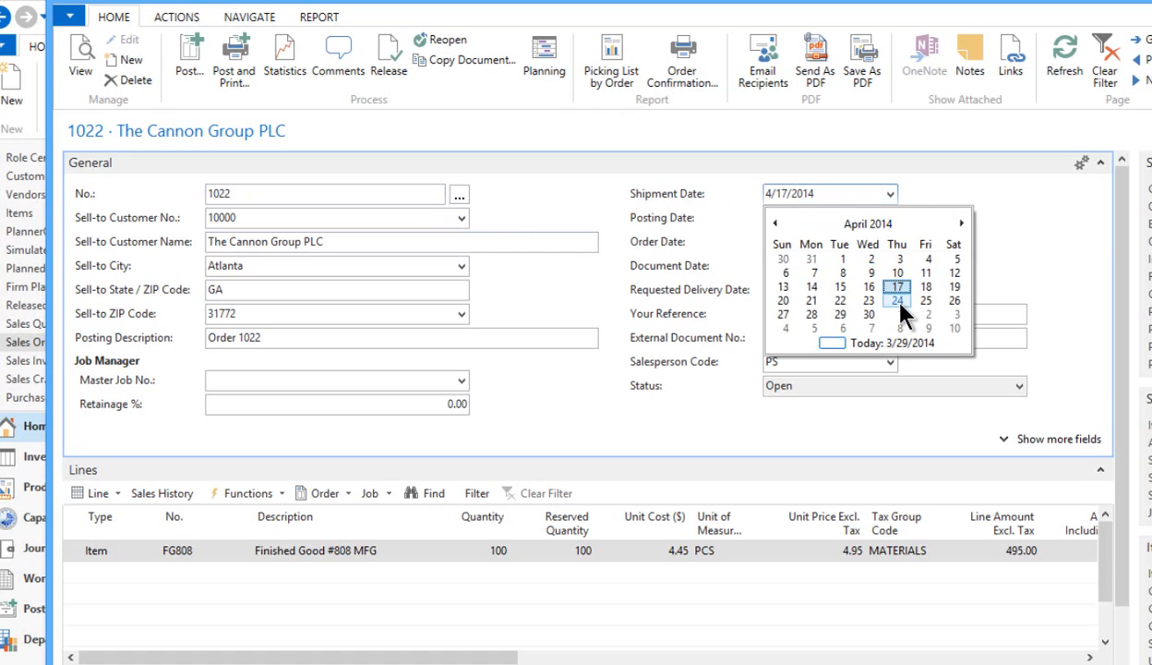
left_click(896, 300)
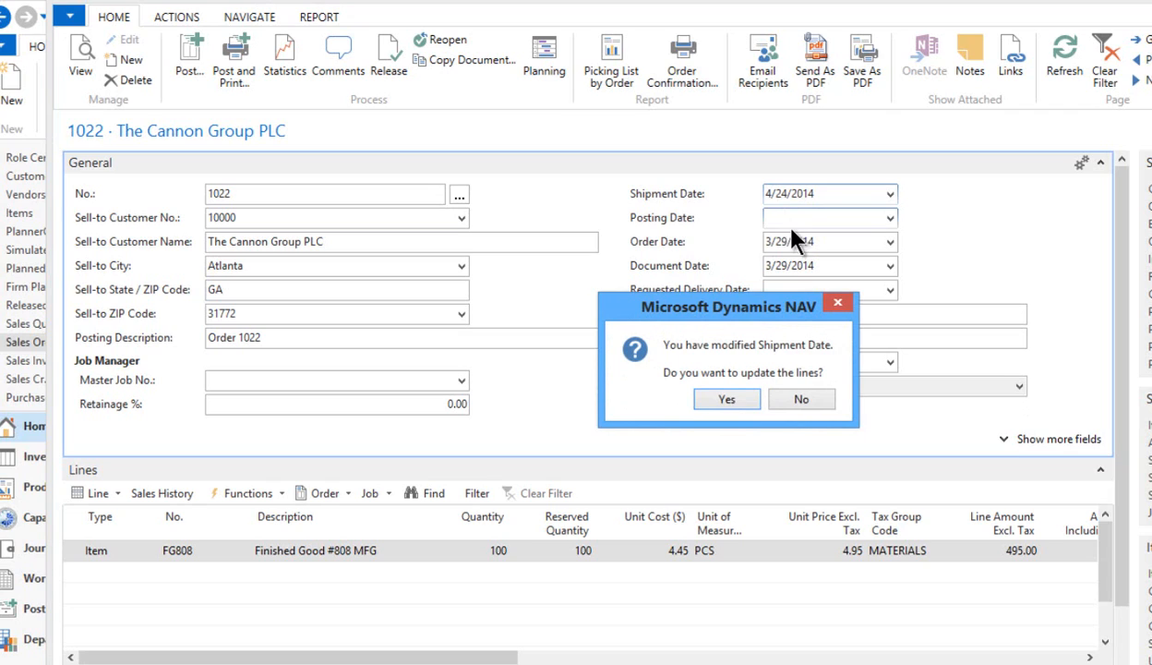
mouse_move(721, 374)
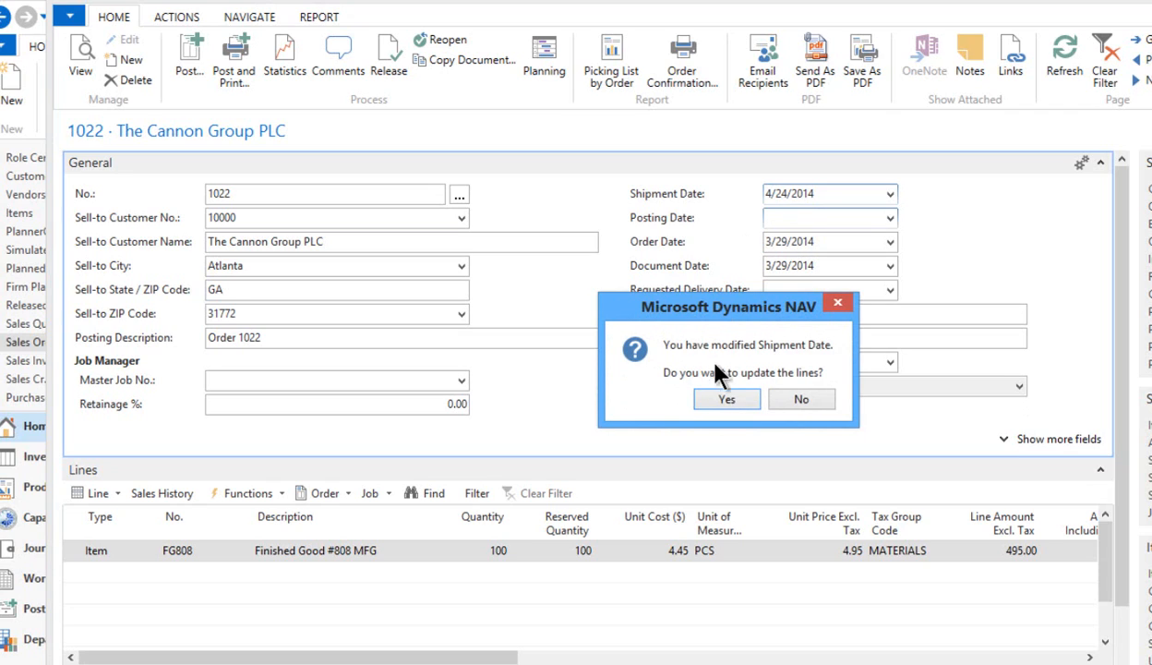
mouse_move(778, 395)
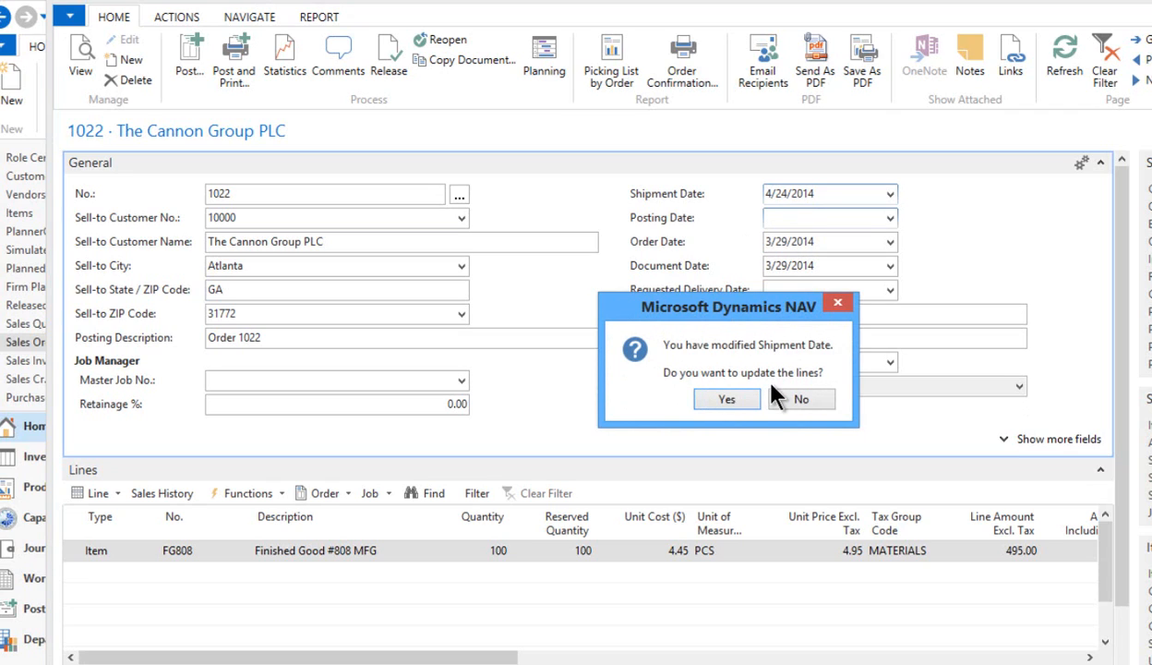
mouse_move(796, 539)
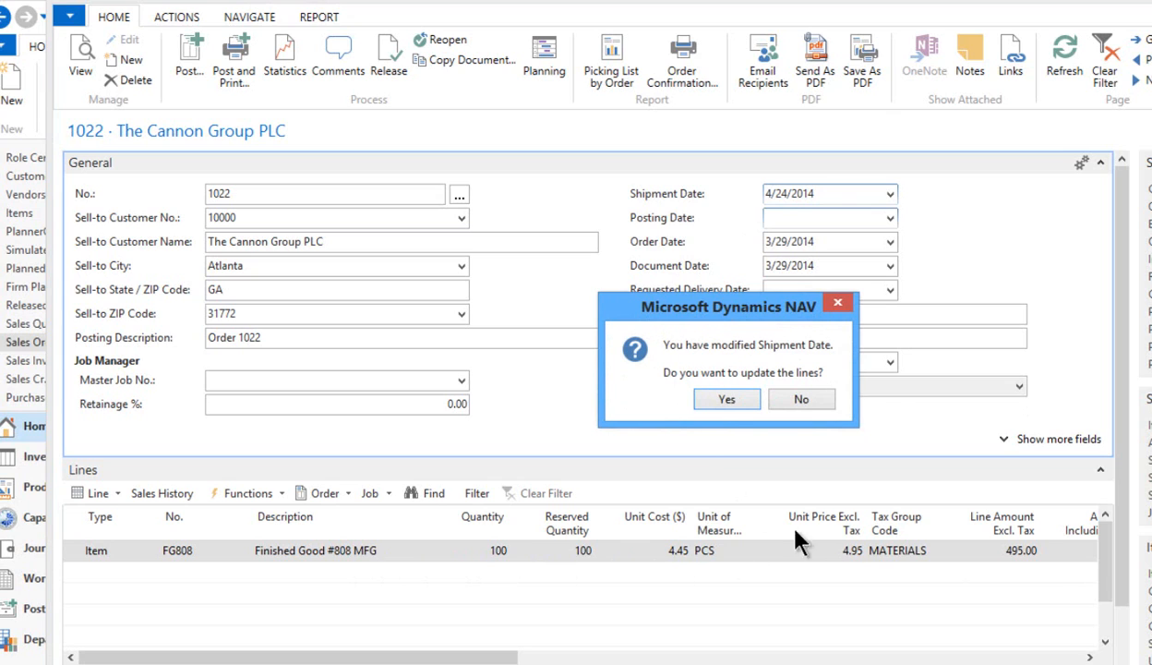
Confirm updating the lines to 4/24/2014 and accept the reservation cancellation warning.
left_click(726, 399)
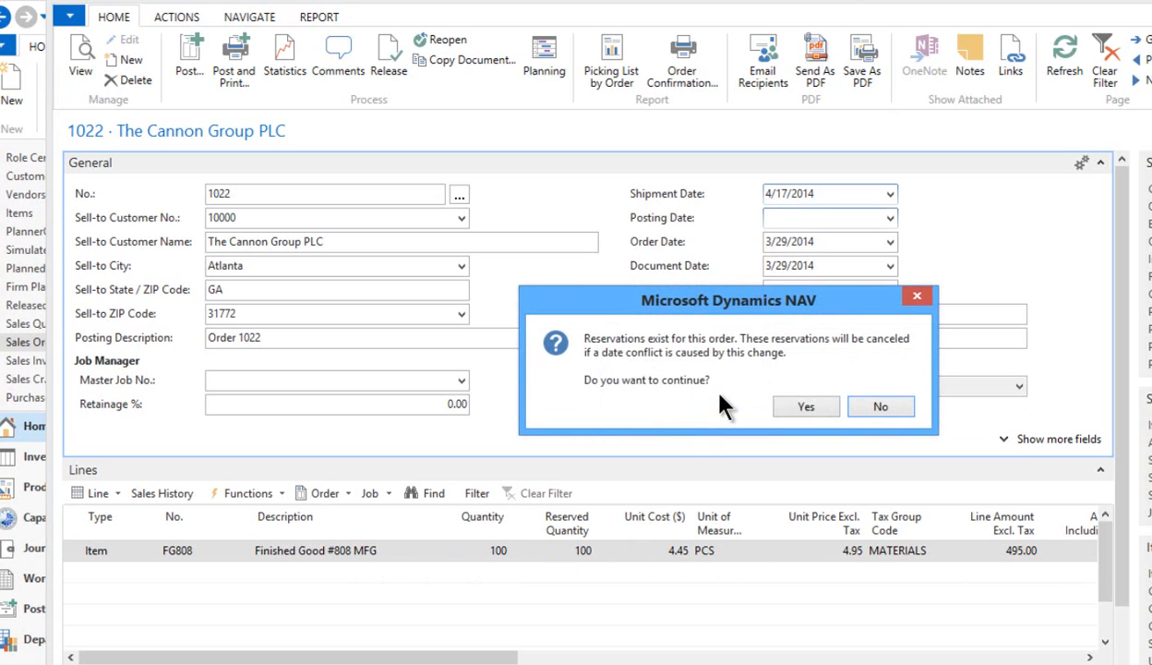
mouse_move(664, 363)
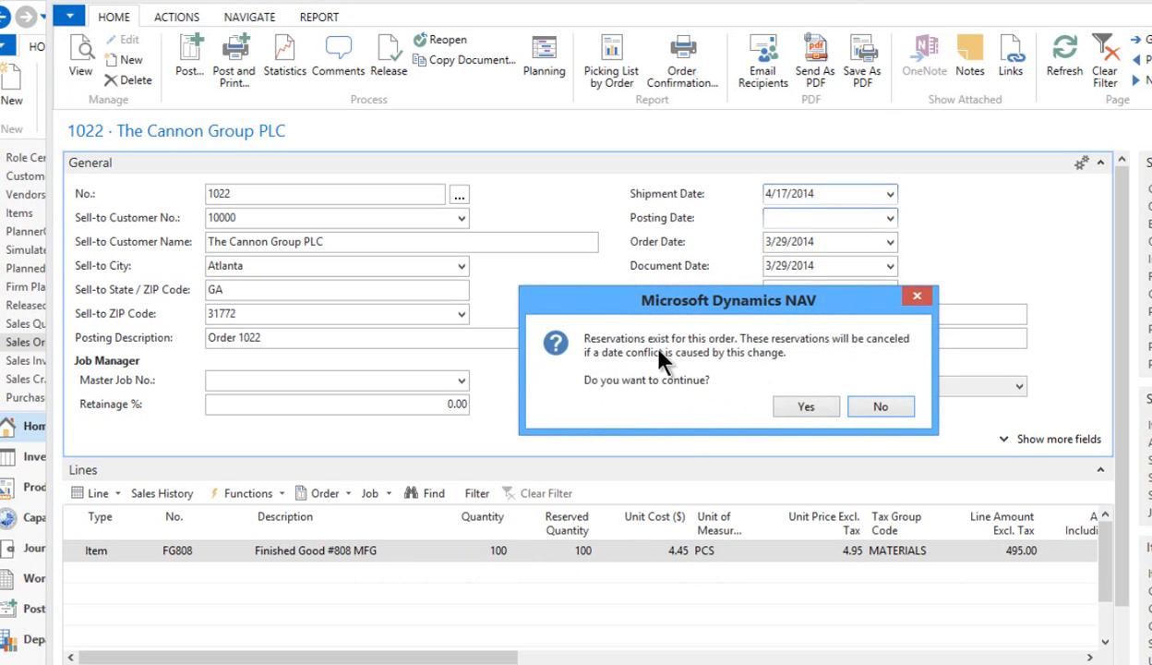
mouse_move(778, 365)
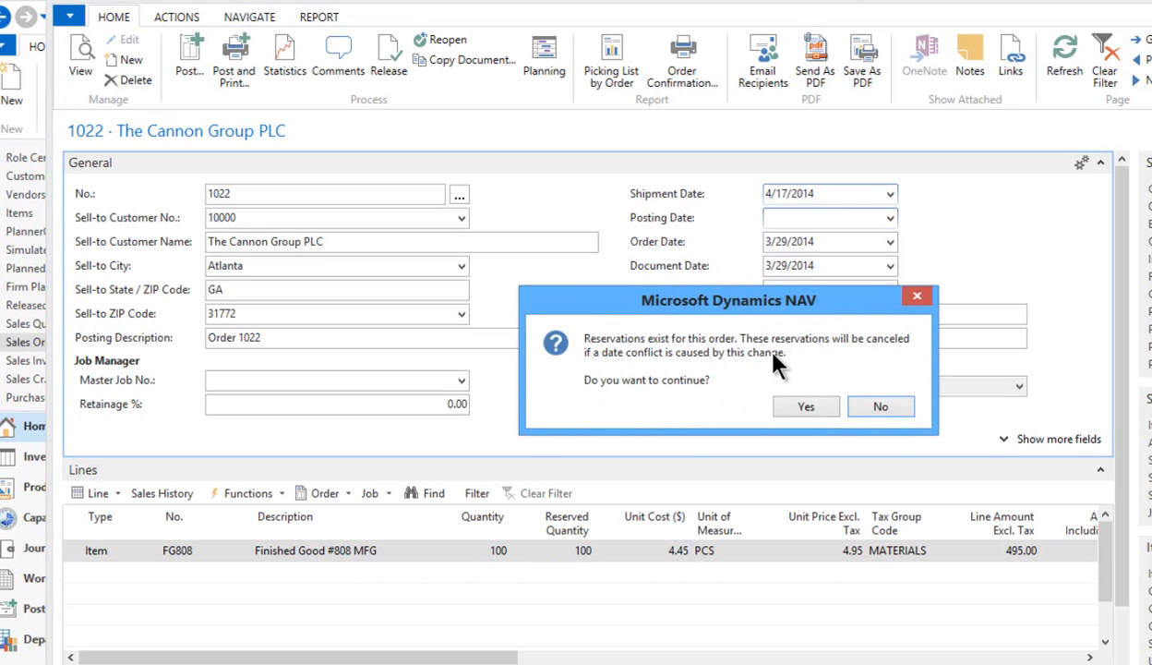
mouse_move(773, 368)
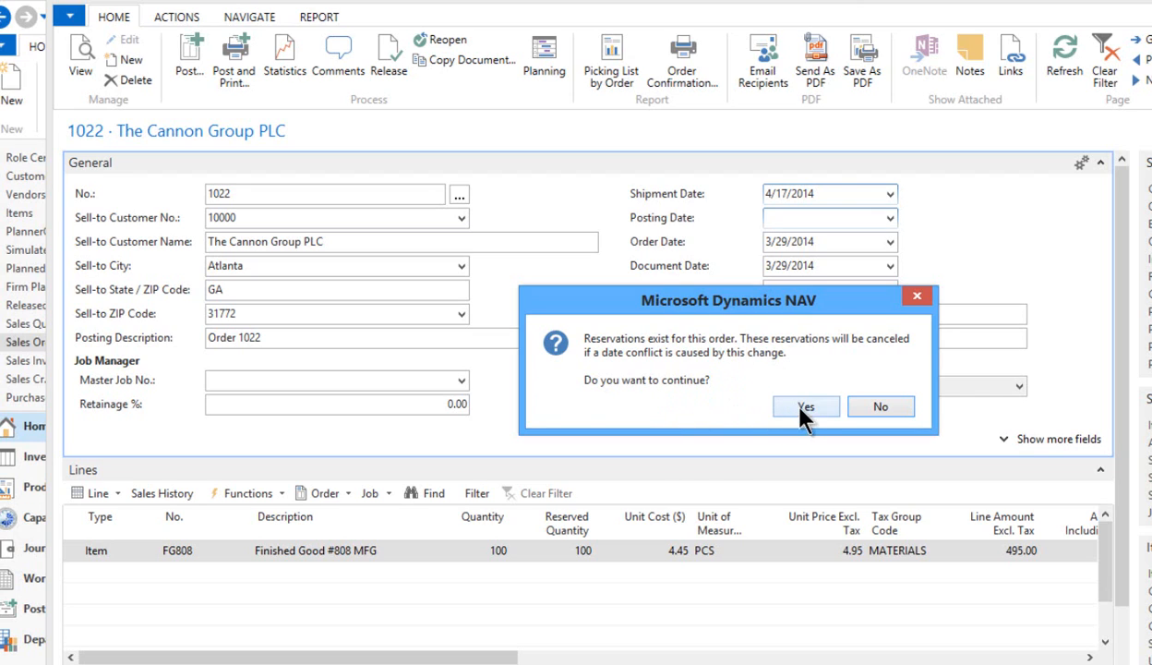
left_click(805, 406)
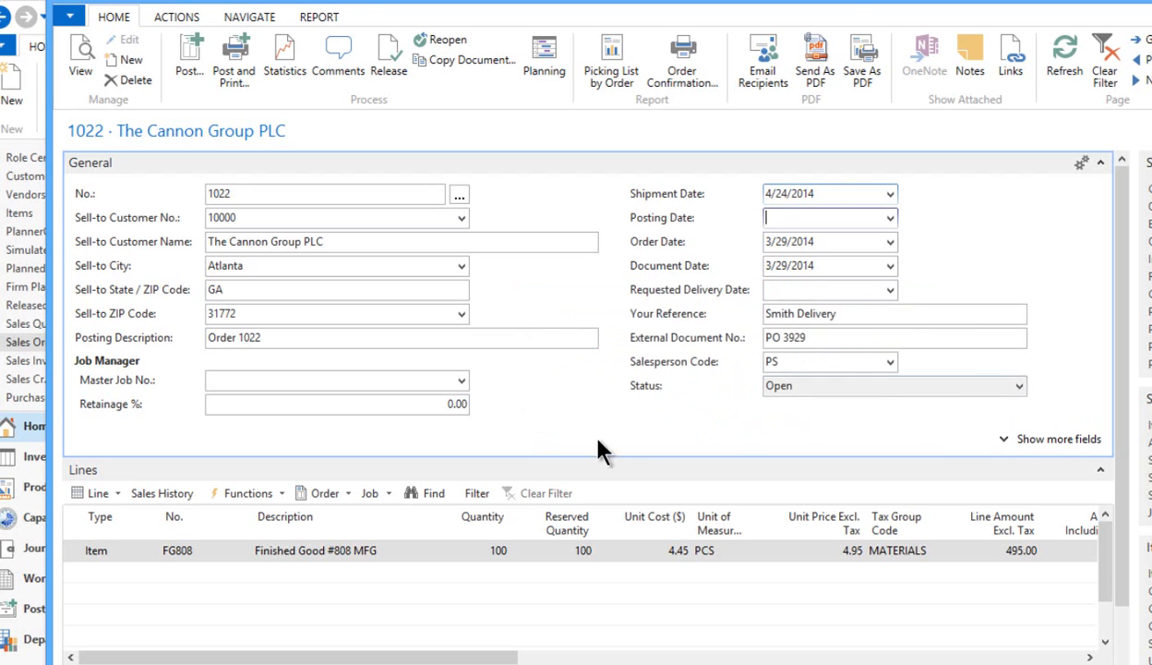
scroll("right", 3)
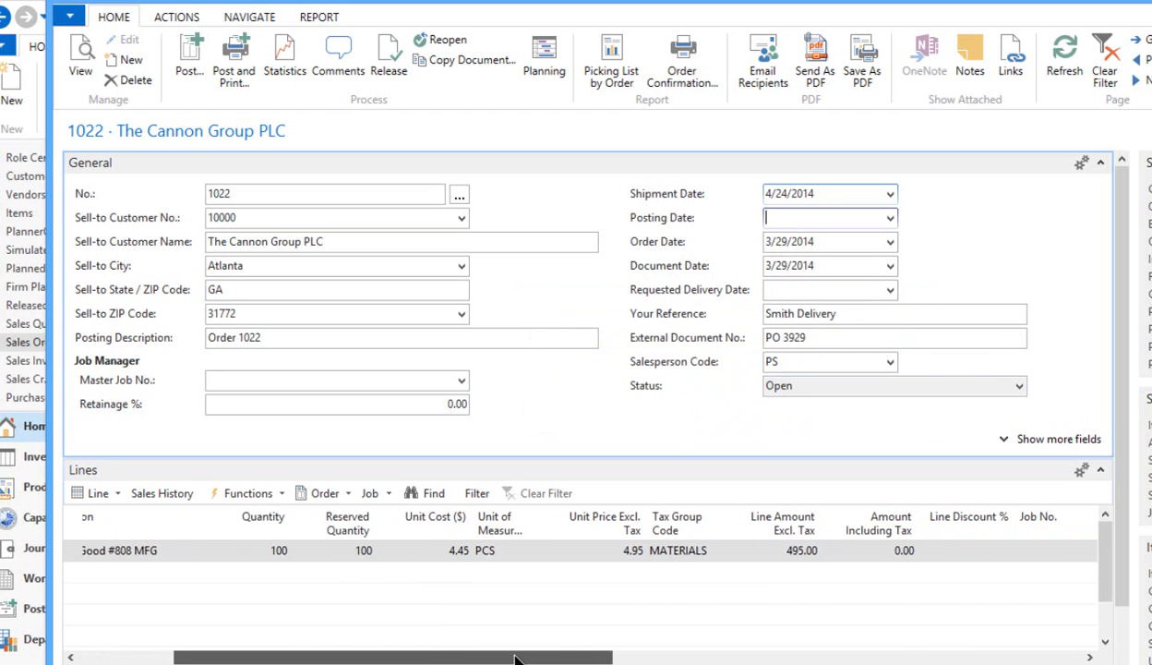
scroll("right", 3)
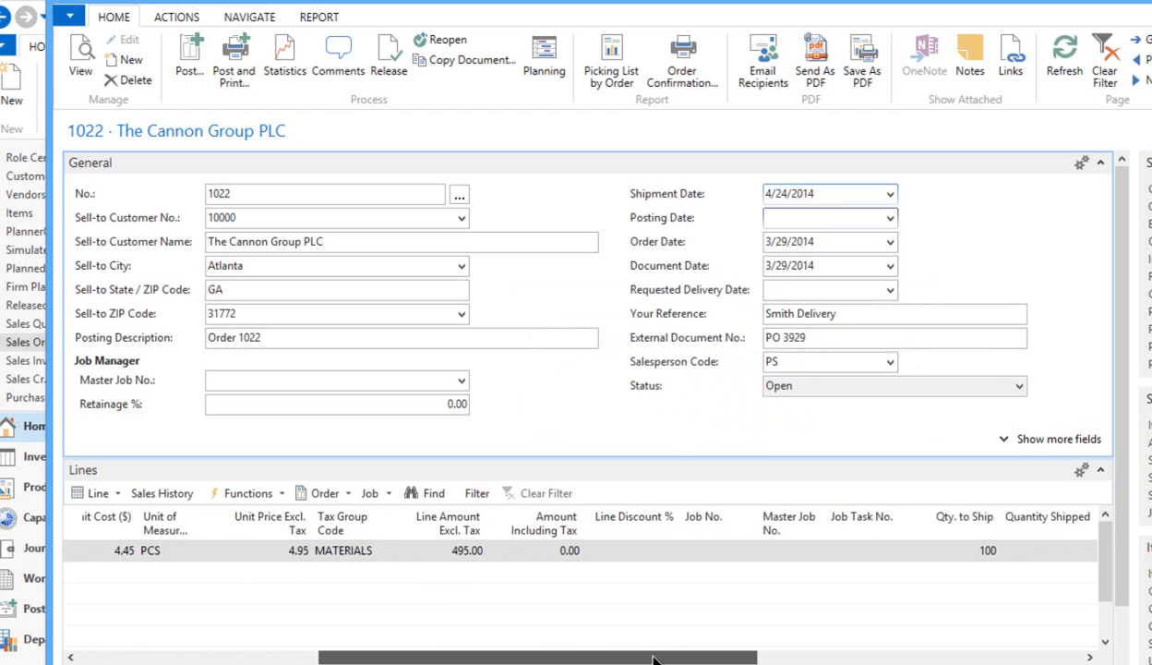
scroll("right", 3)
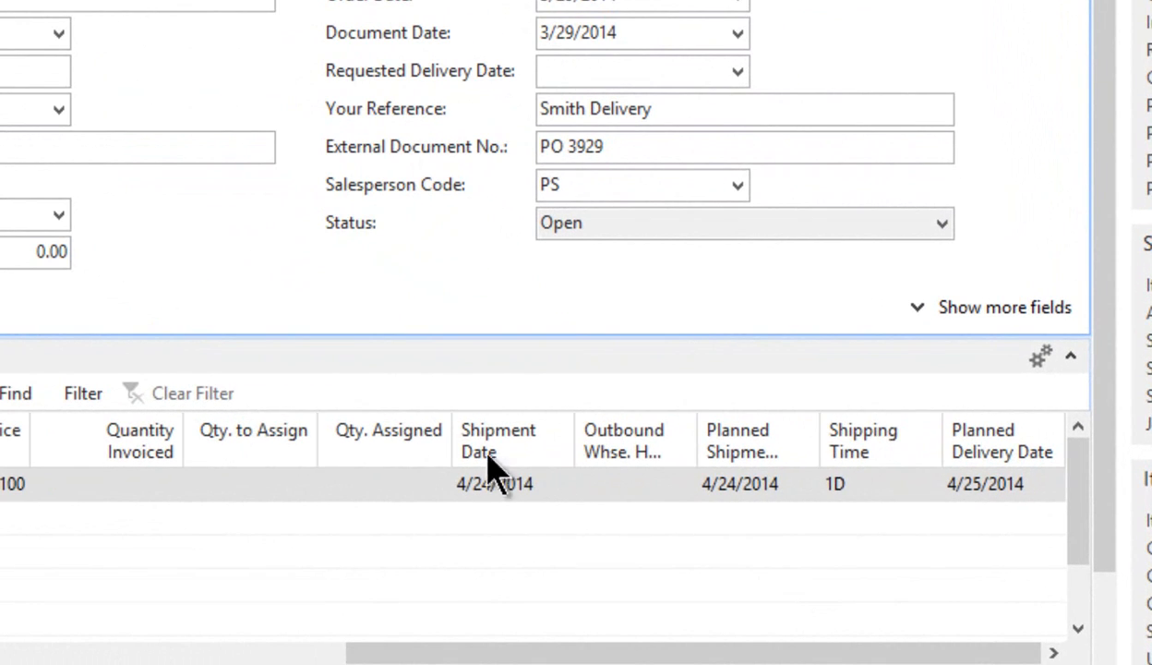
mouse_move(535, 526)
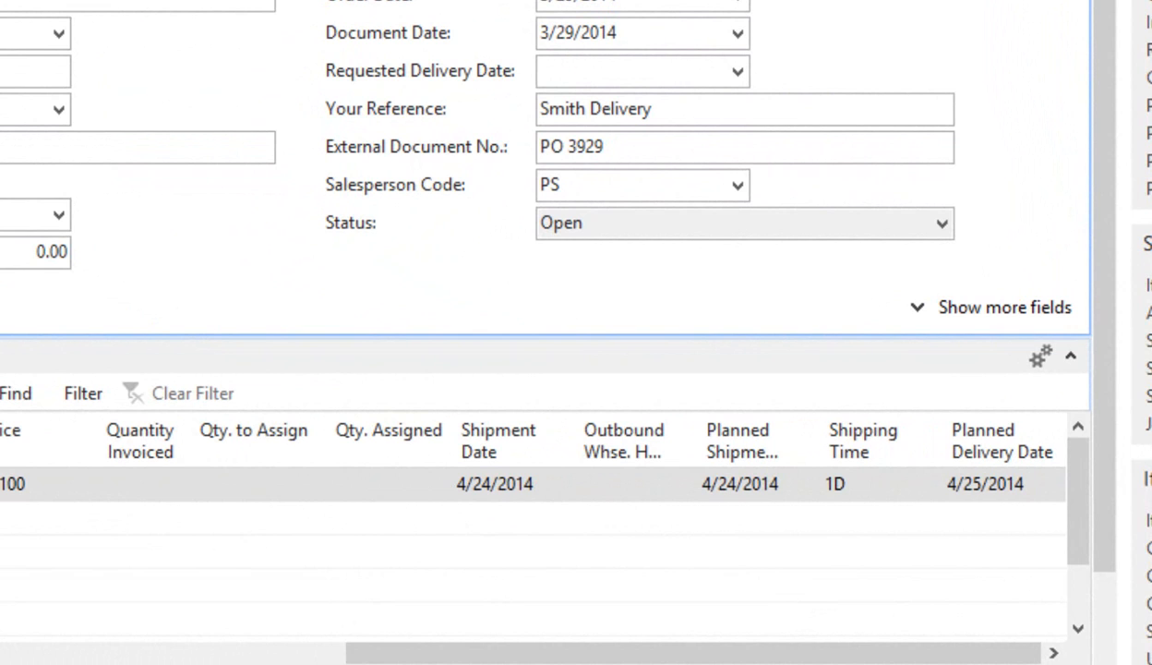
mouse_move(448, 504)
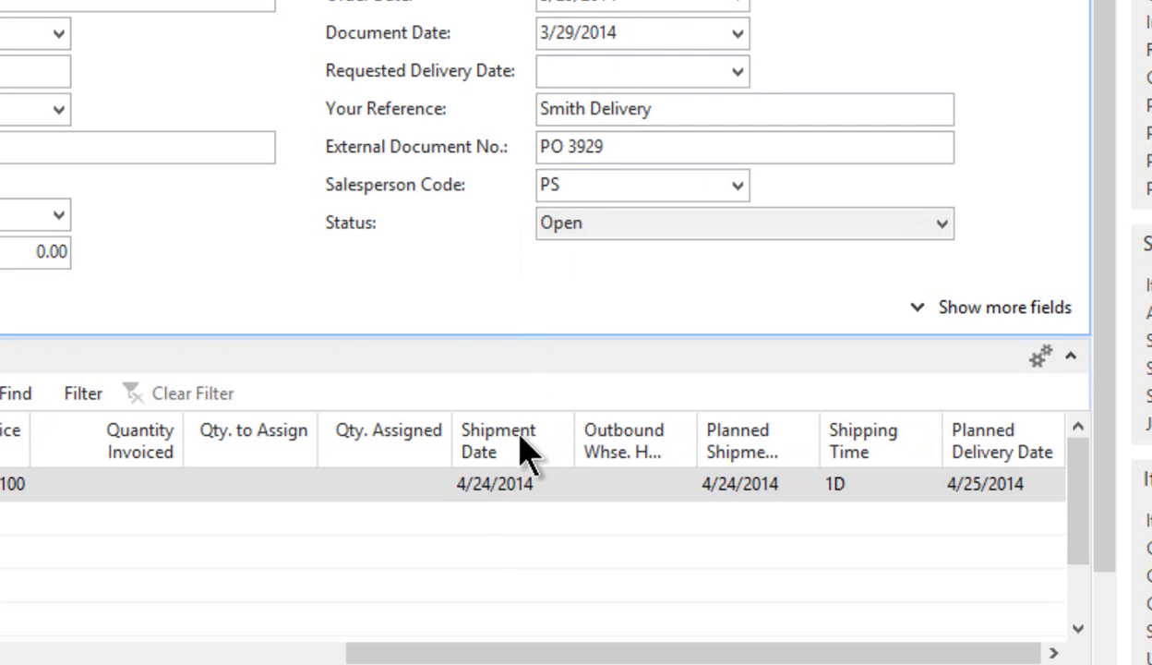
left_click(494, 483)
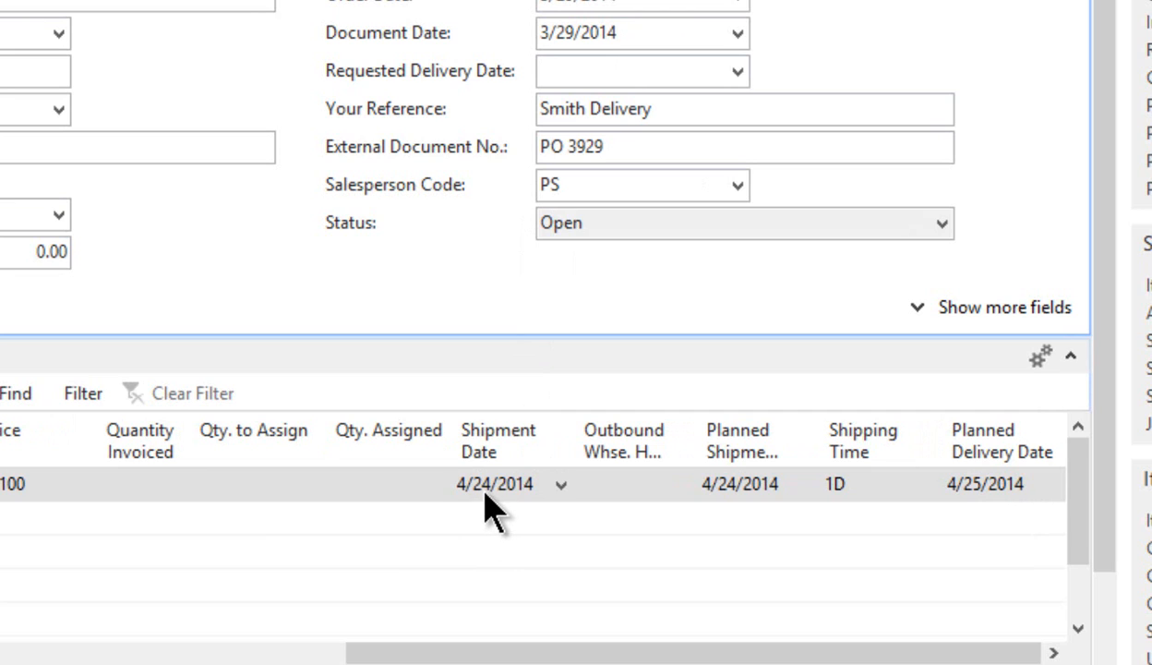
mouse_move(628, 503)
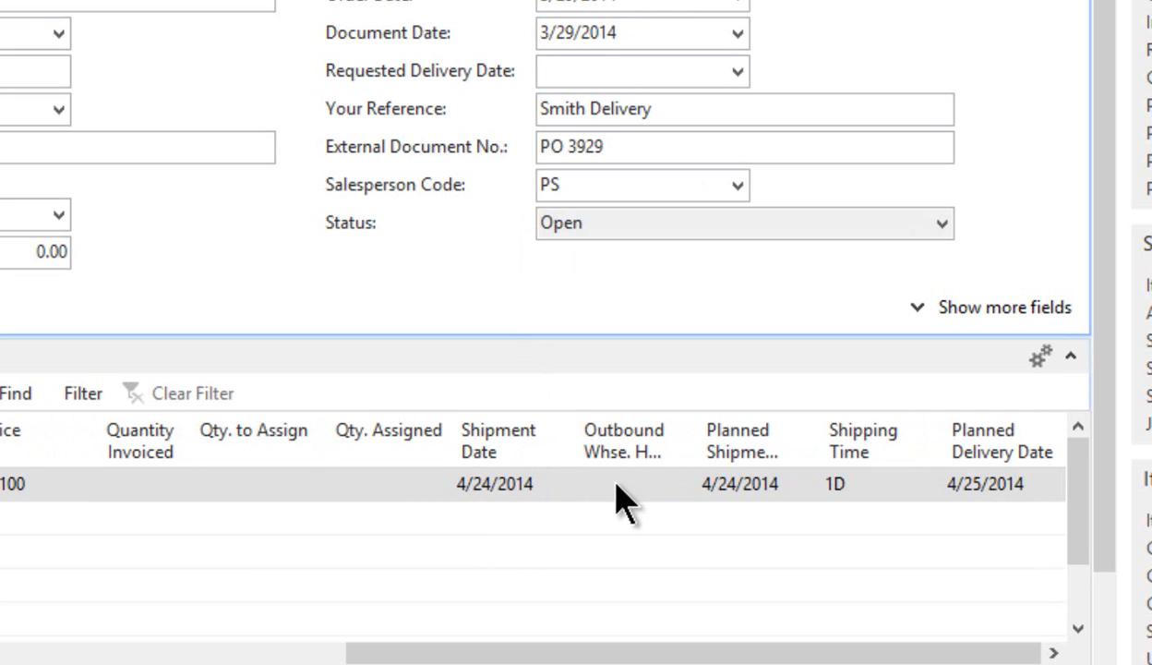
mouse_move(627, 480)
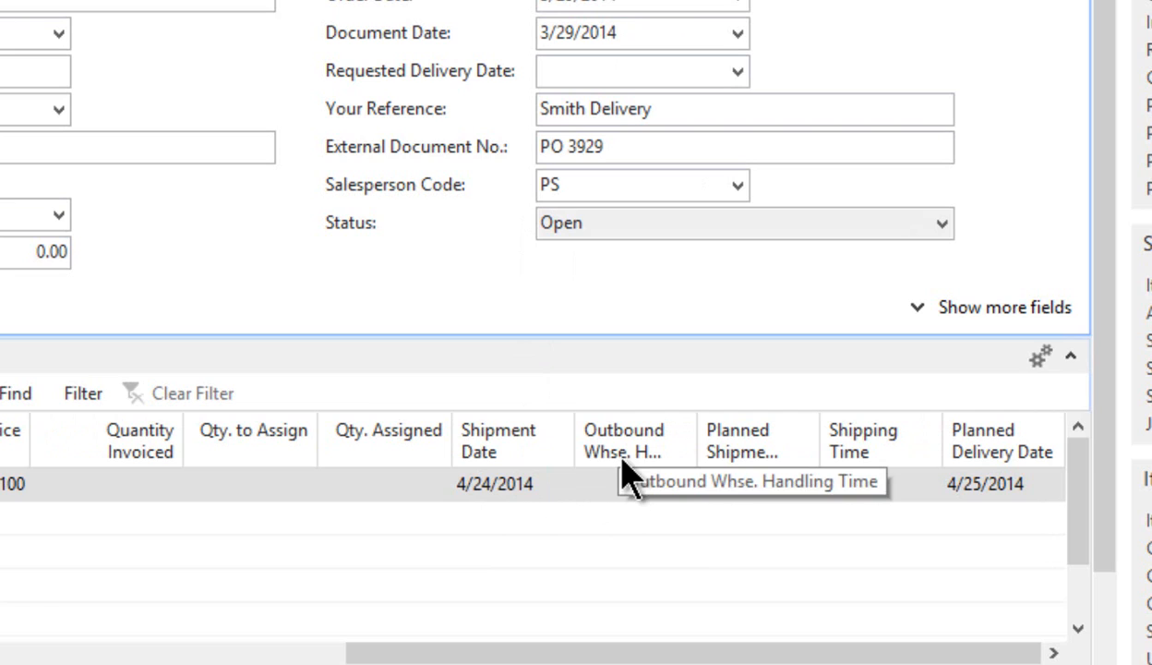
mouse_move(630, 495)
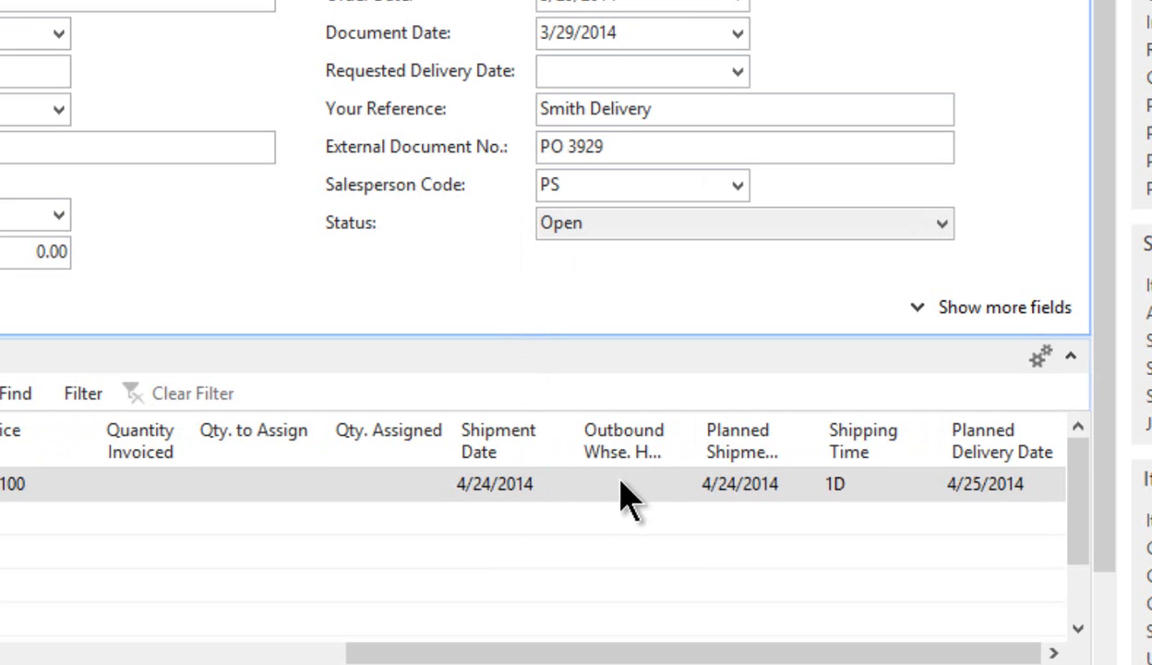
mouse_move(637, 503)
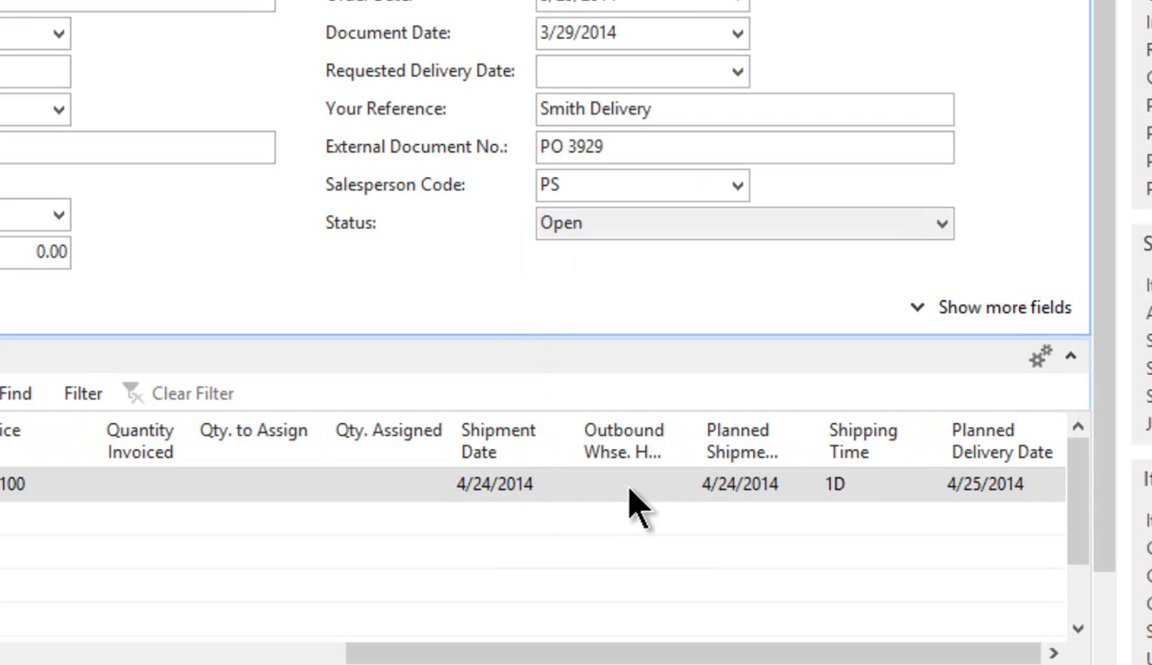
mouse_move(734, 508)
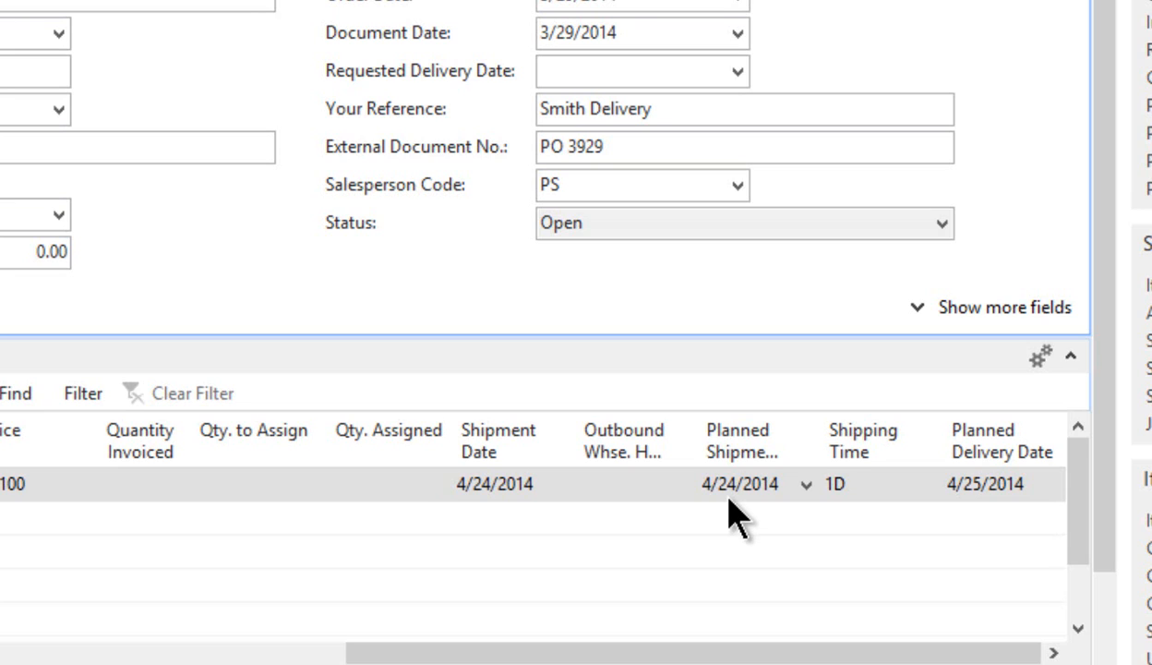
mouse_move(866, 453)
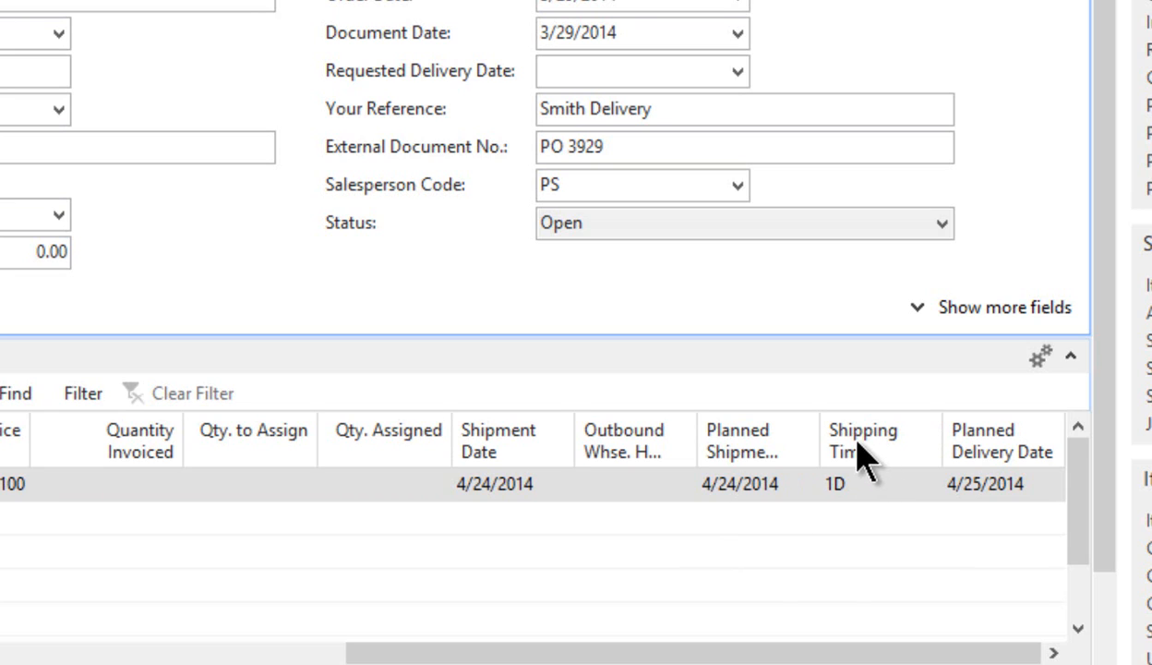
mouse_move(874, 515)
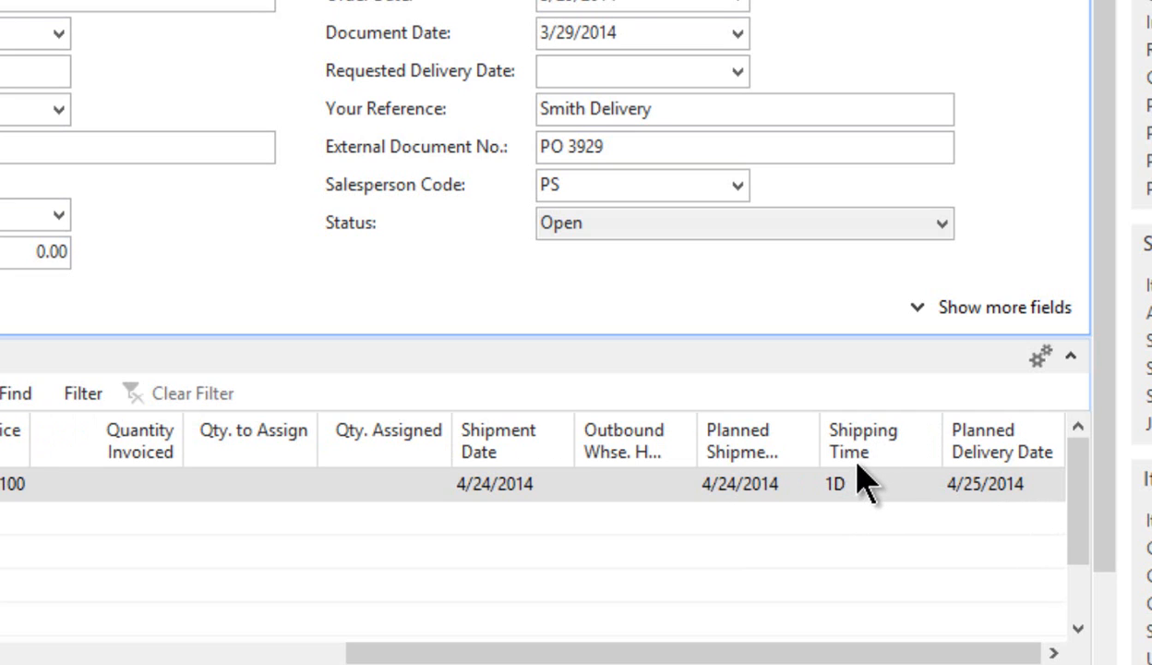
mouse_move(872, 480)
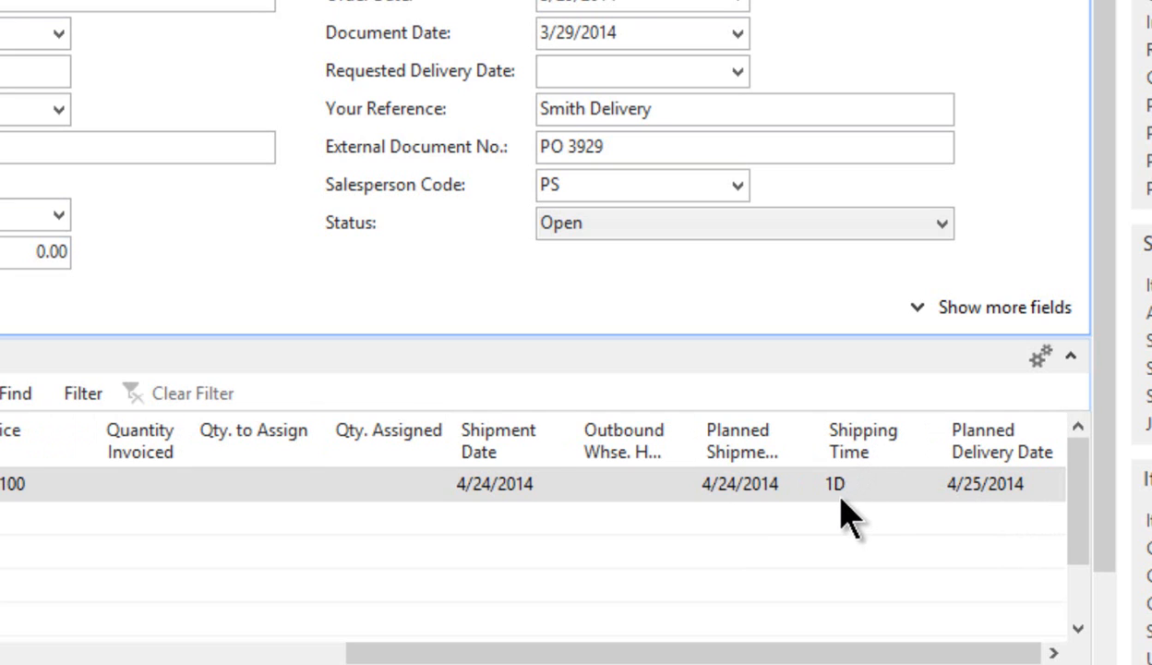
mouse_move(763, 522)
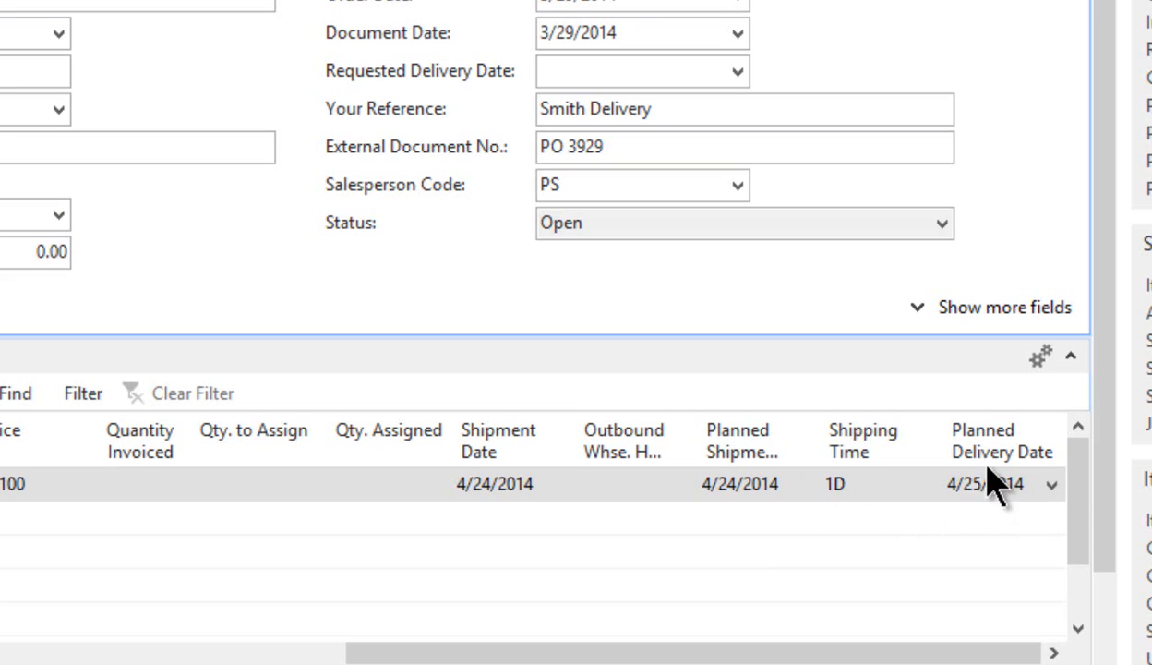
mouse_move(979, 517)
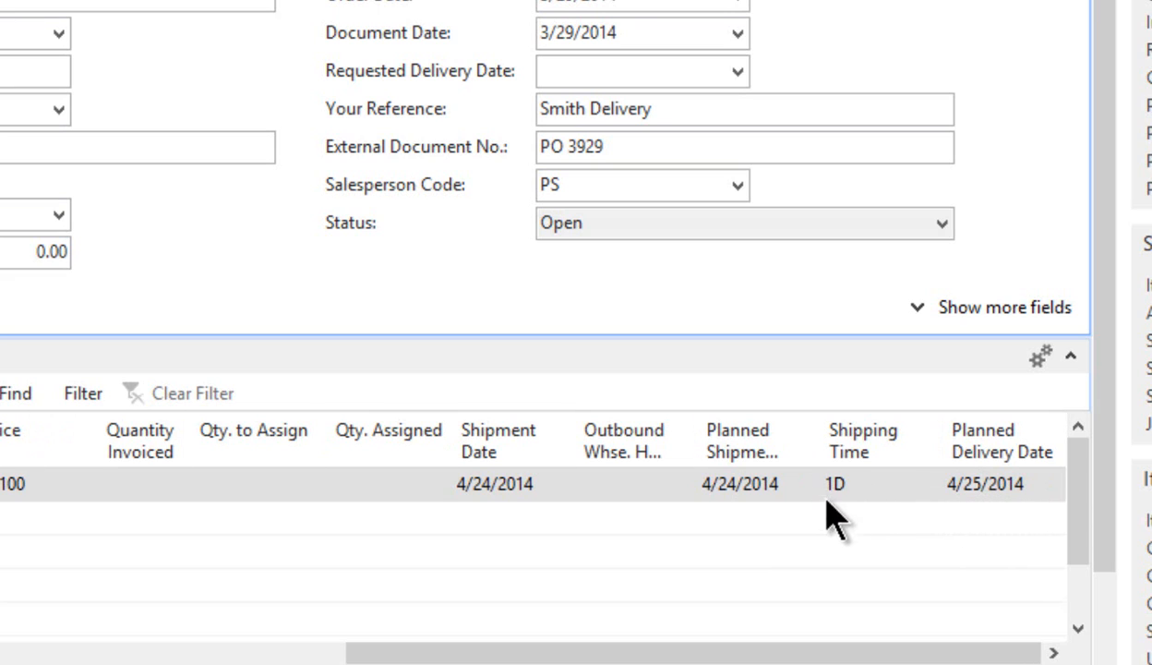
mouse_move(868, 504)
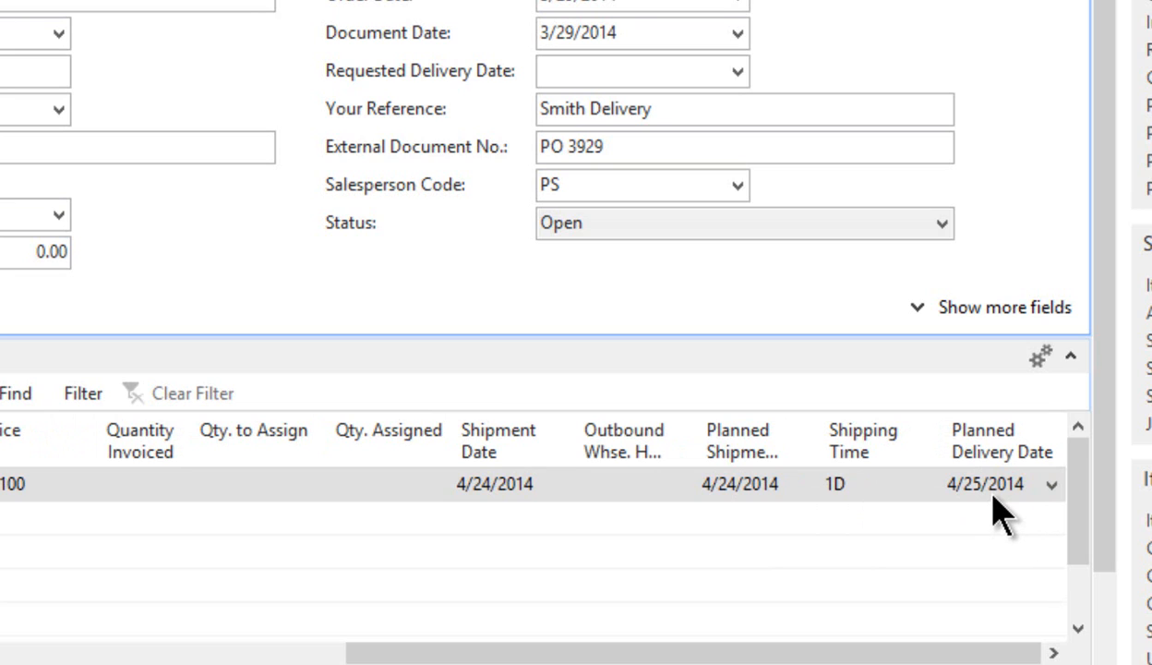
mouse_move(862, 512)
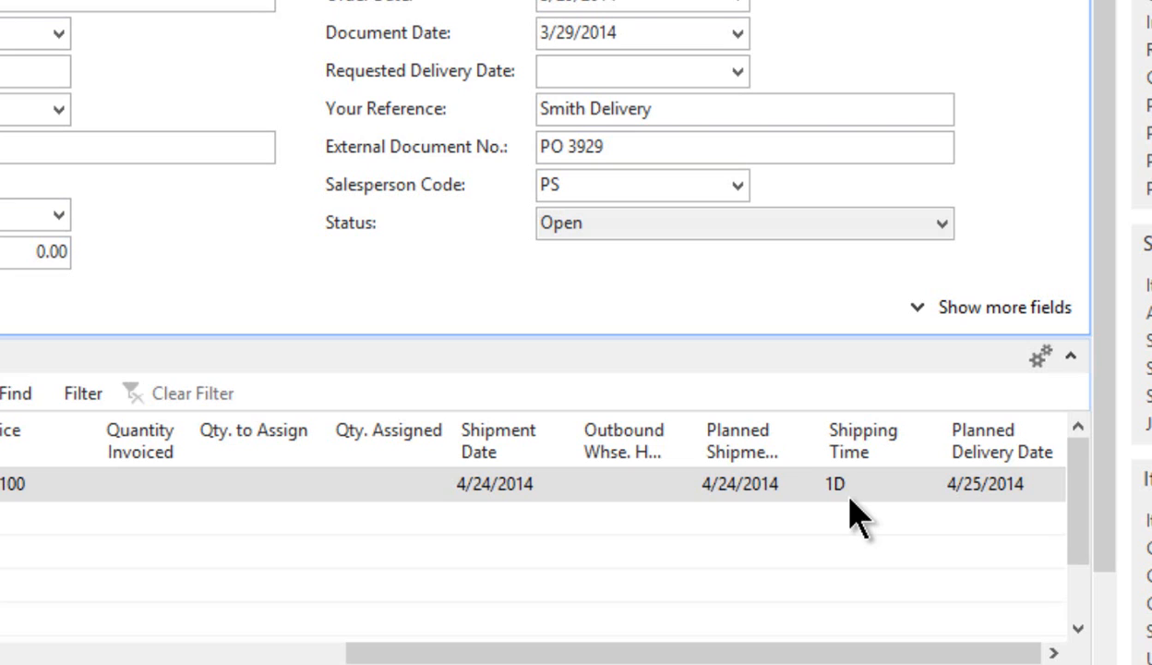
mouse_move(478, 515)
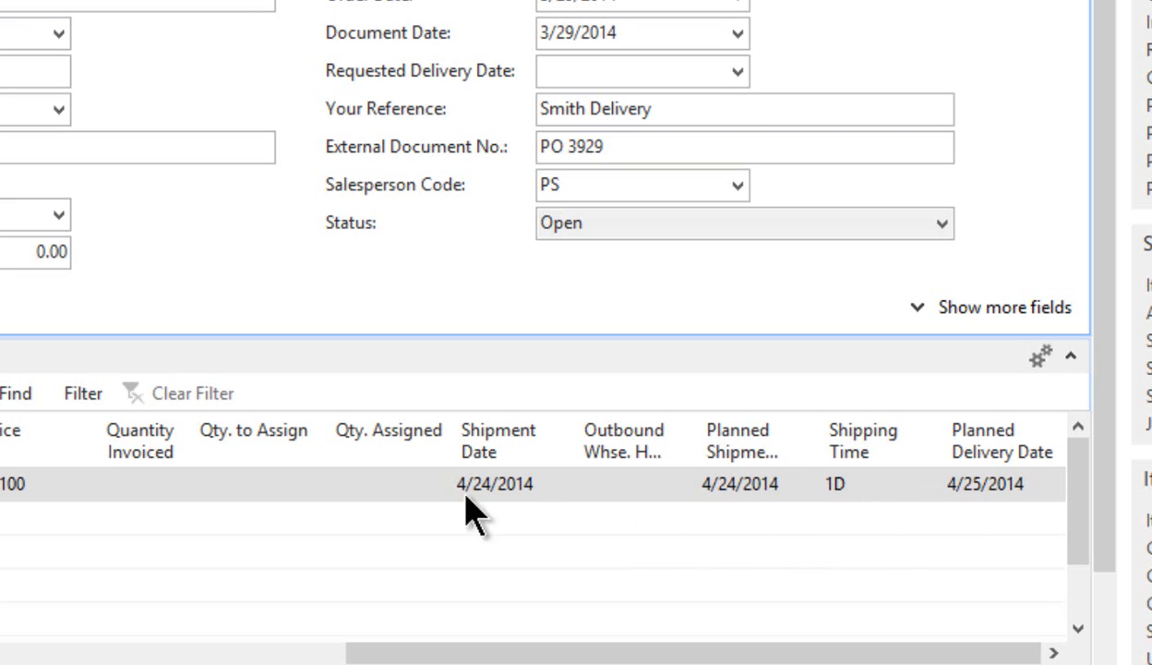
mouse_move(368, 517)
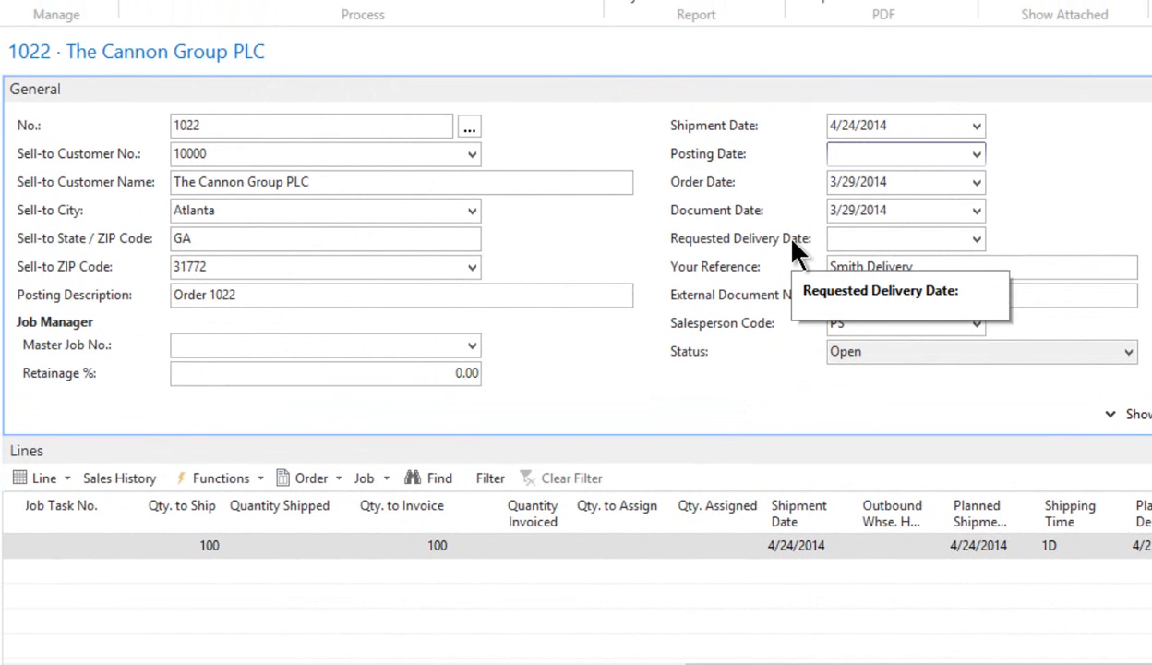
Close the sales order 1022 card after reviewing its 4/24/2014 shipment date.
left_click(901, 154)
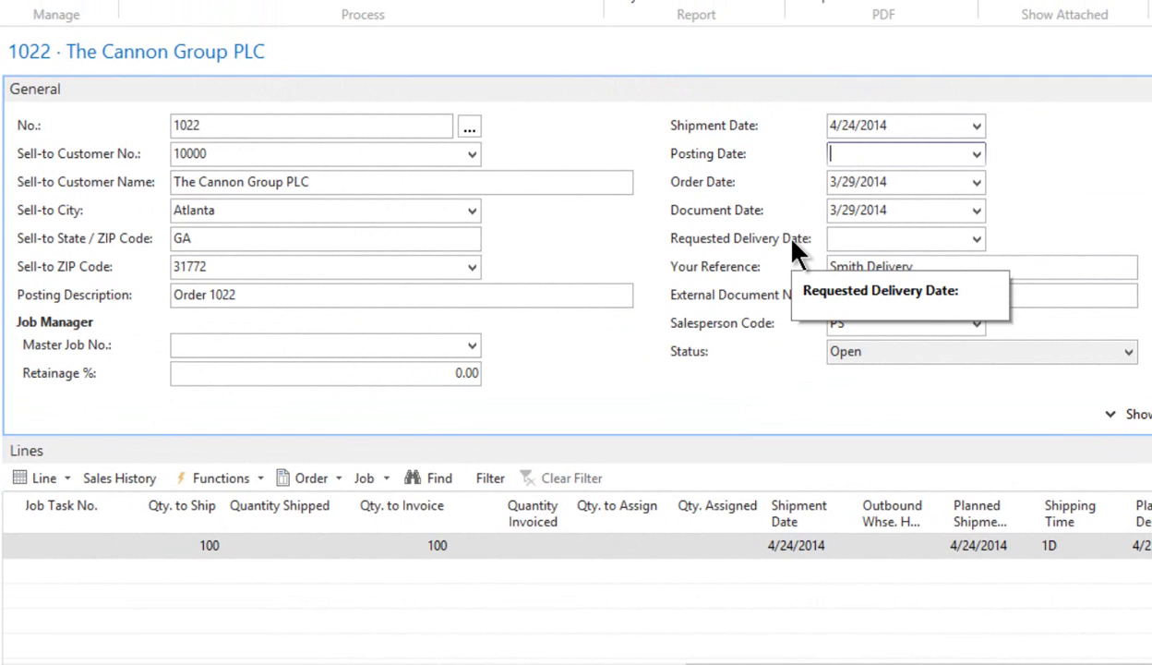
mouse_move(794, 267)
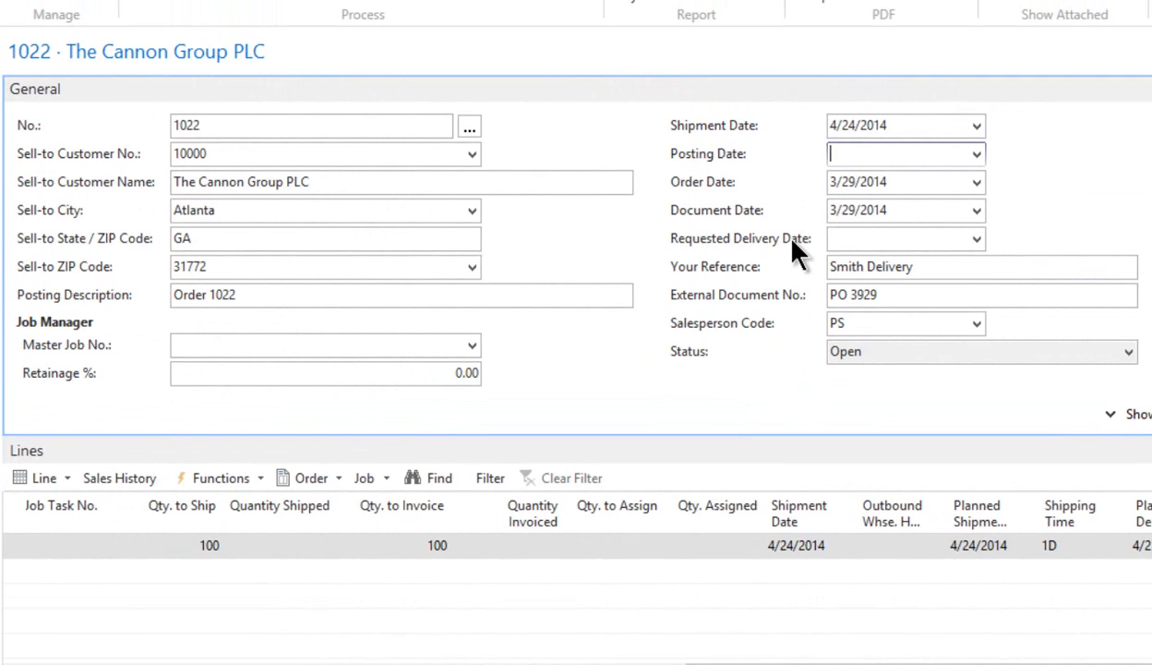
mouse_move(715, 291)
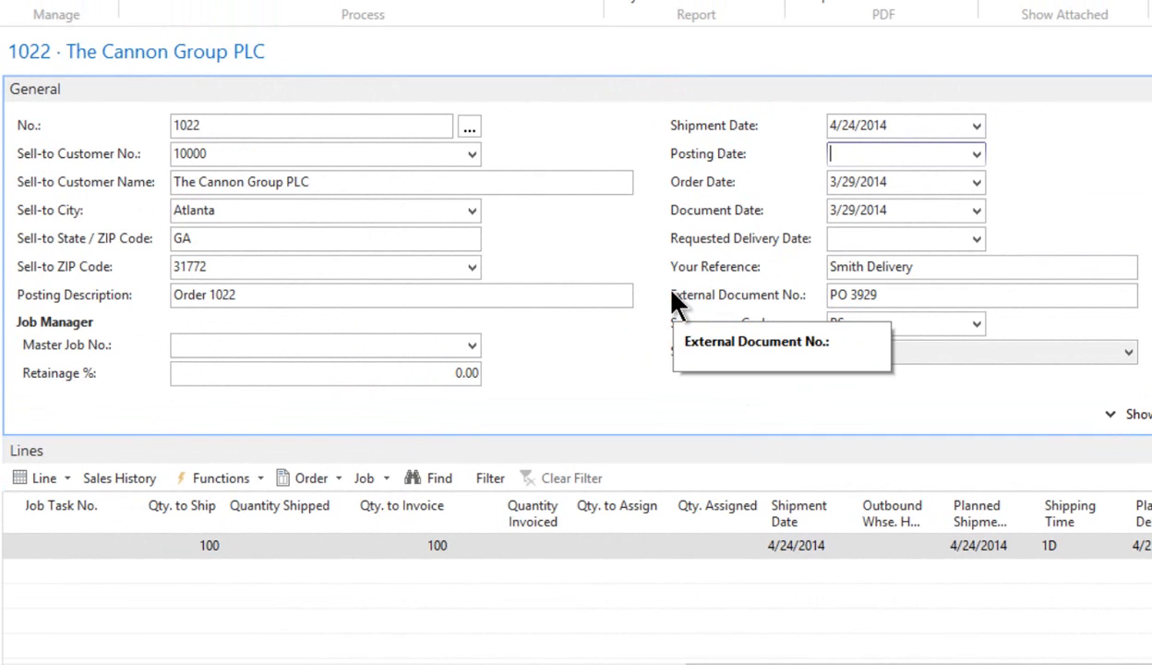
mouse_move(657, 305)
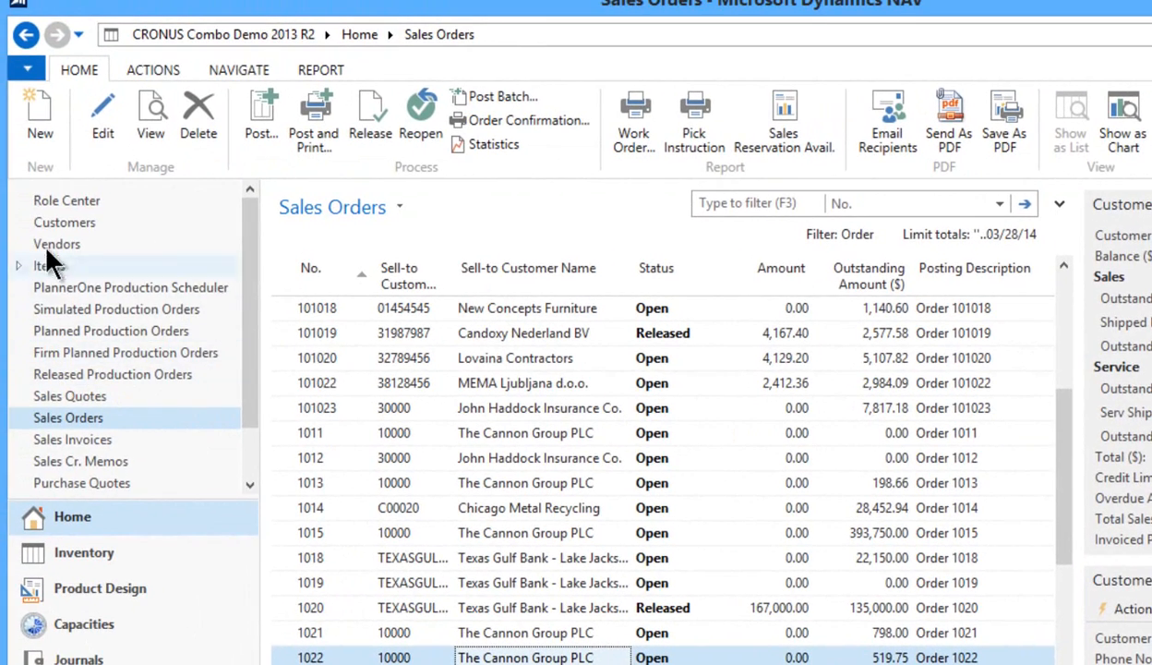
Open the DEFAULT Planning Worksheet from the Role Center and start Calculate Regenerative Plan.
left_click(66, 200)
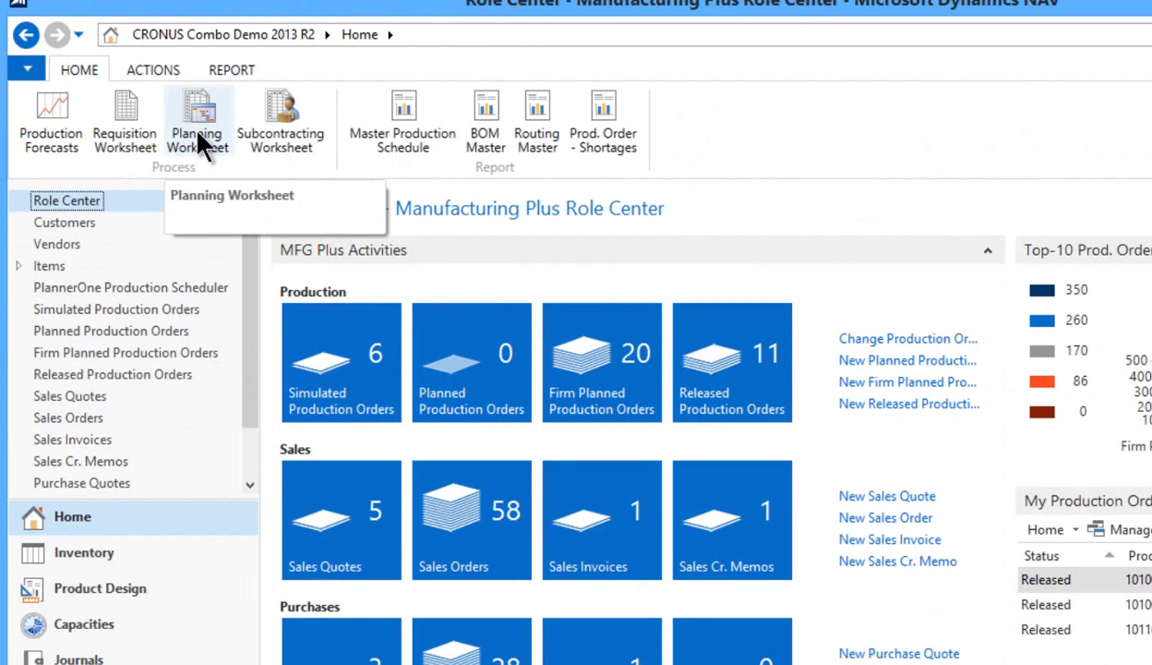
mouse_move(201, 164)
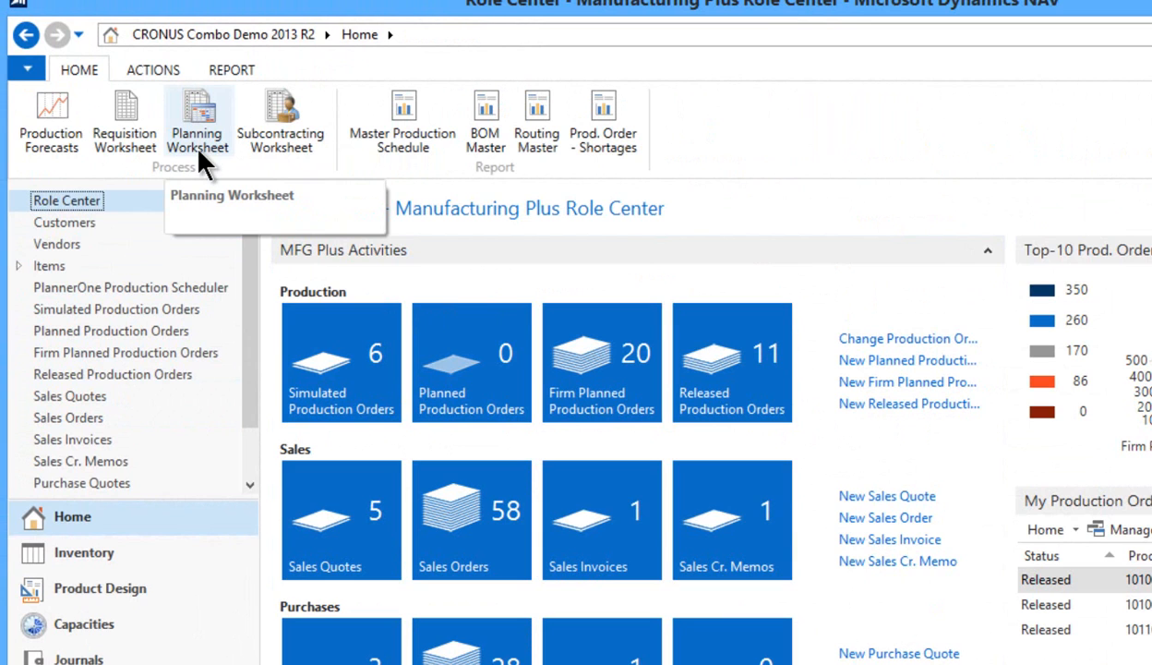
left_click(196, 120)
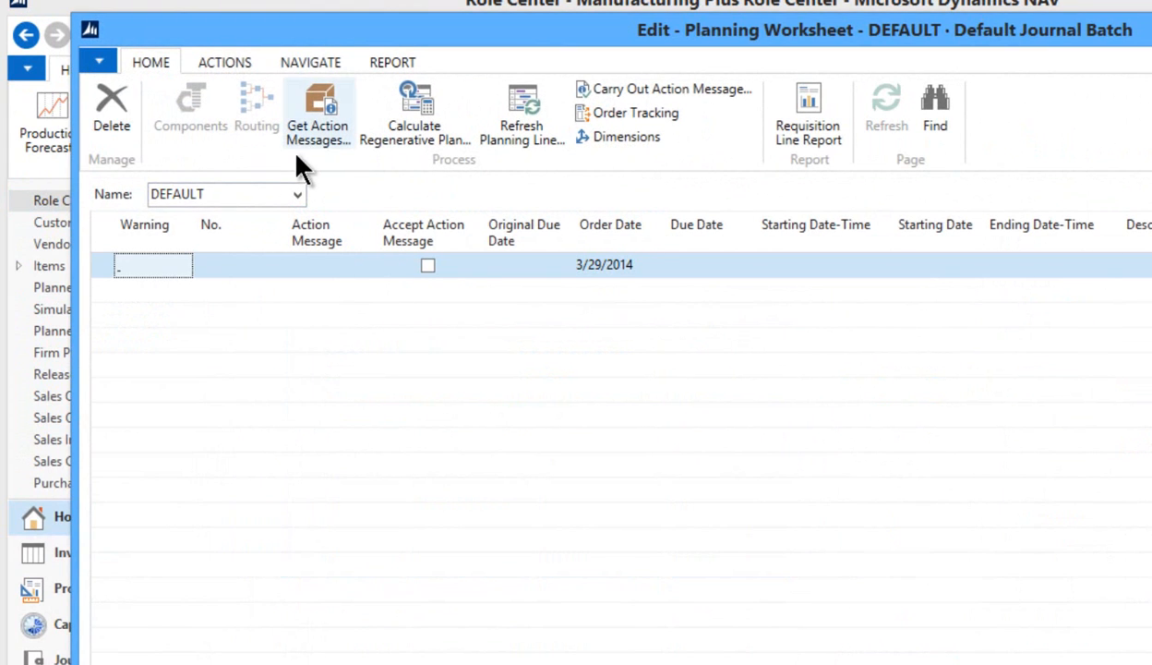
left_click(414, 111)
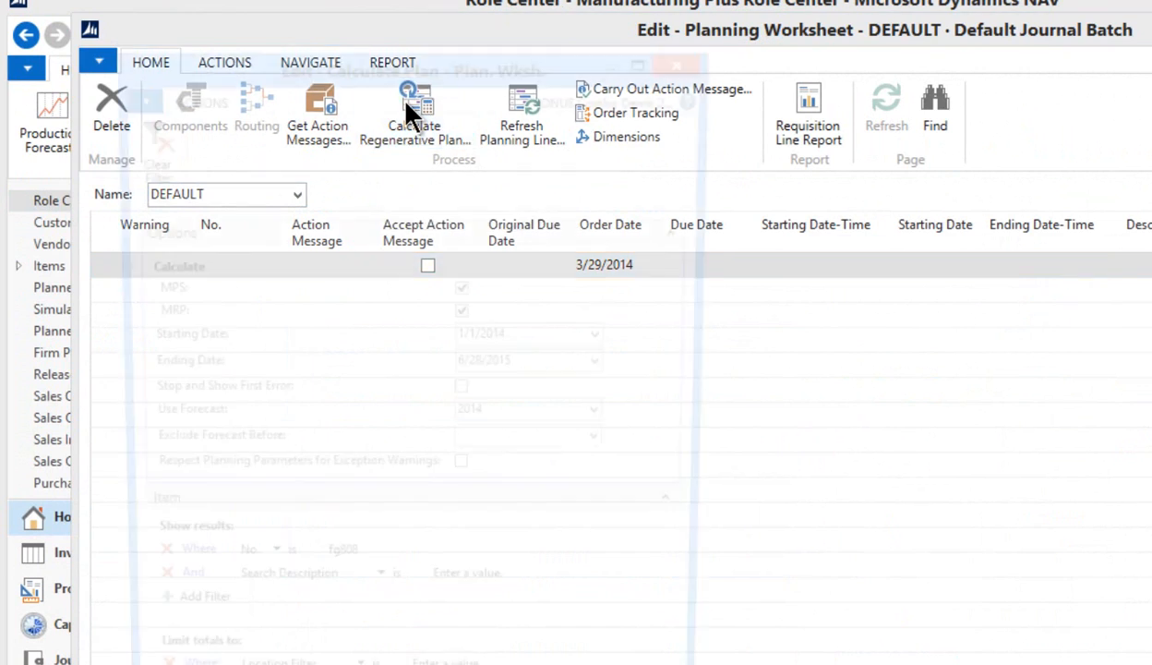
Calculate the plan with MPS only for item fg808, leaving MRP cleared.
left_click(415, 111)
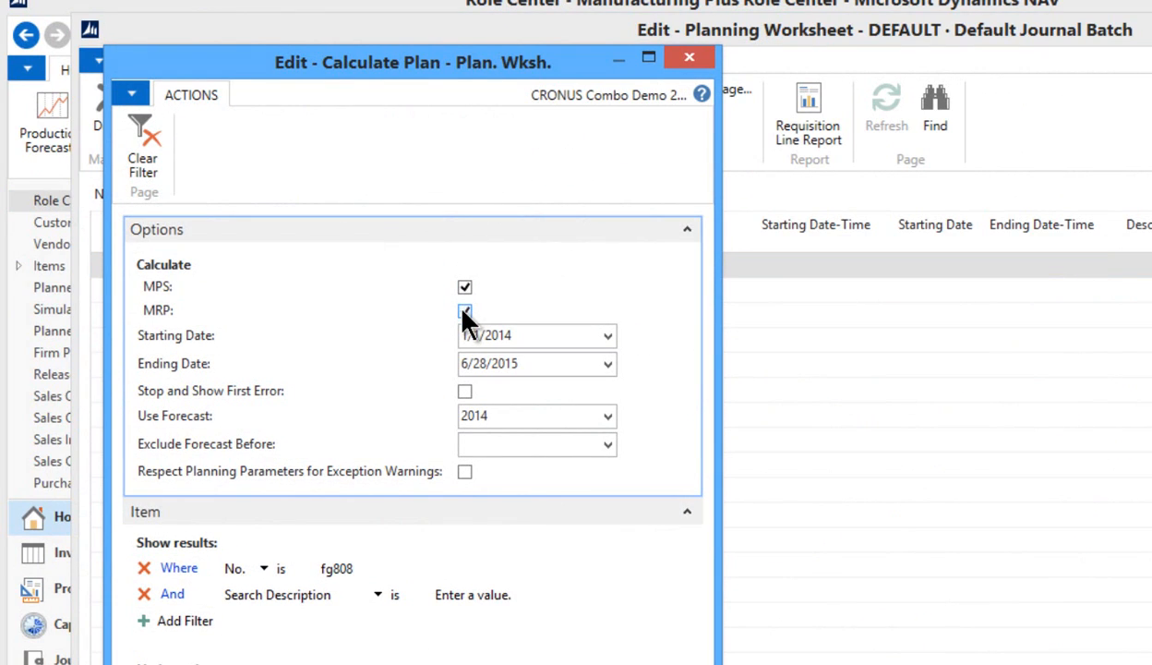
left_click(464, 309)
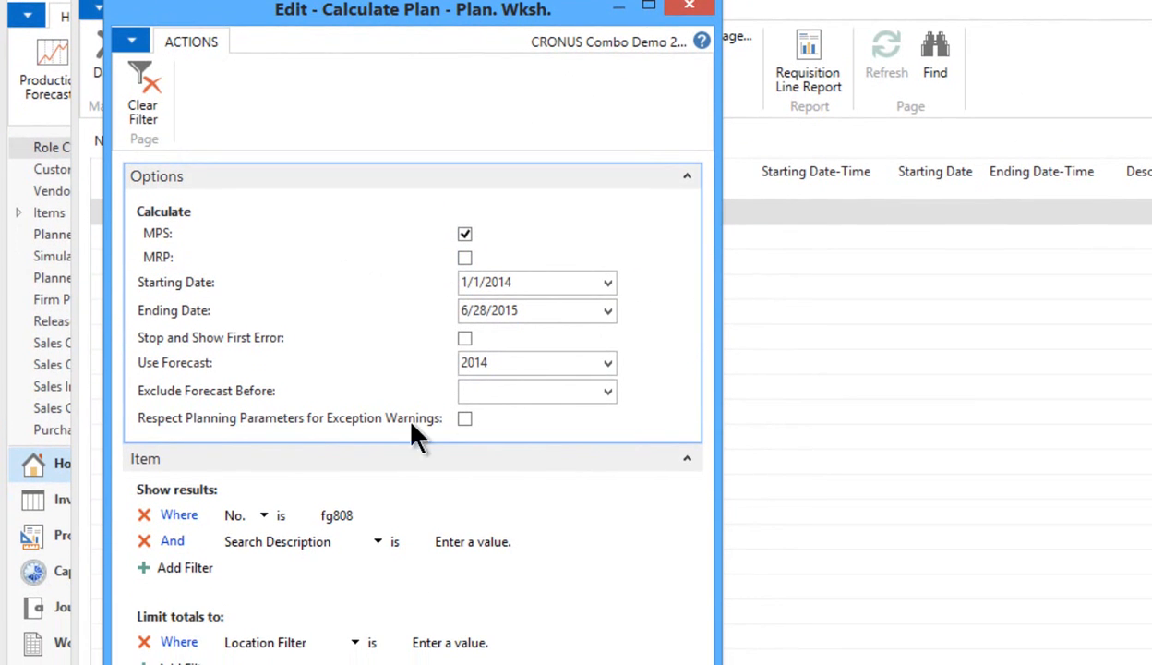
left_click(332, 515)
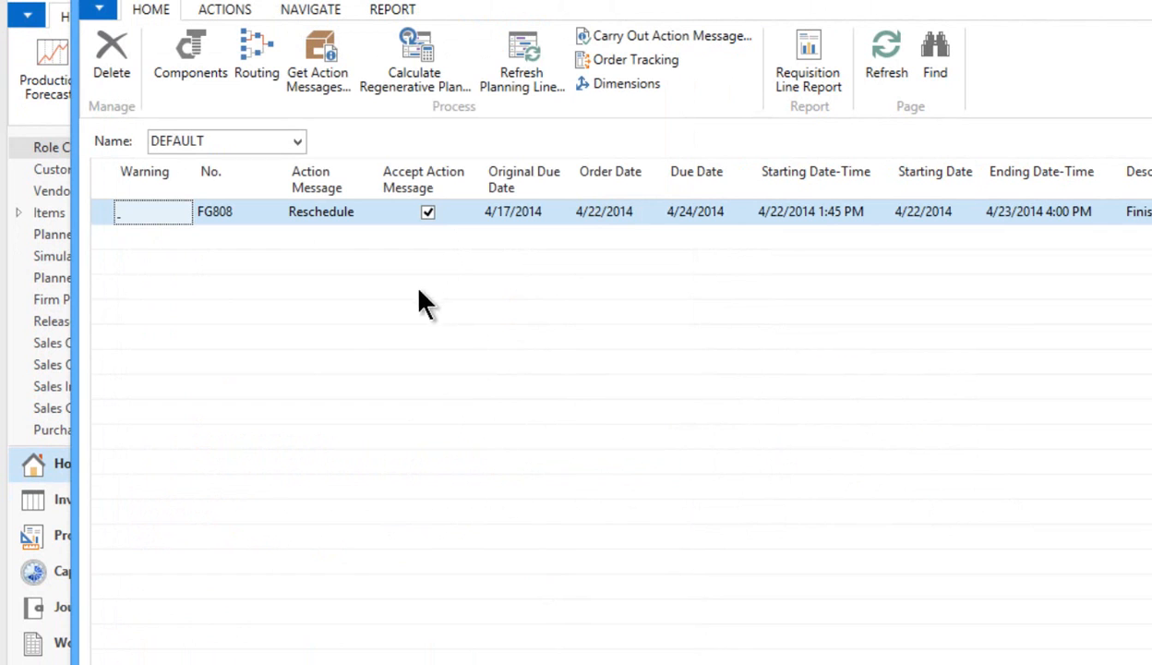
mouse_move(283, 240)
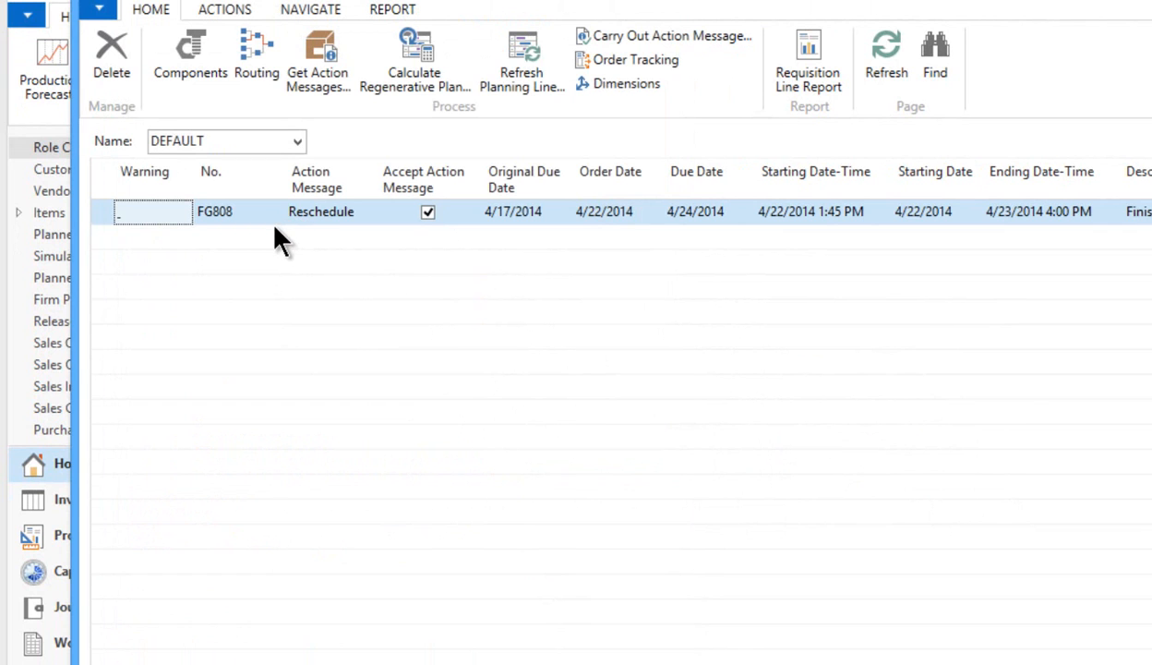
mouse_move(358, 232)
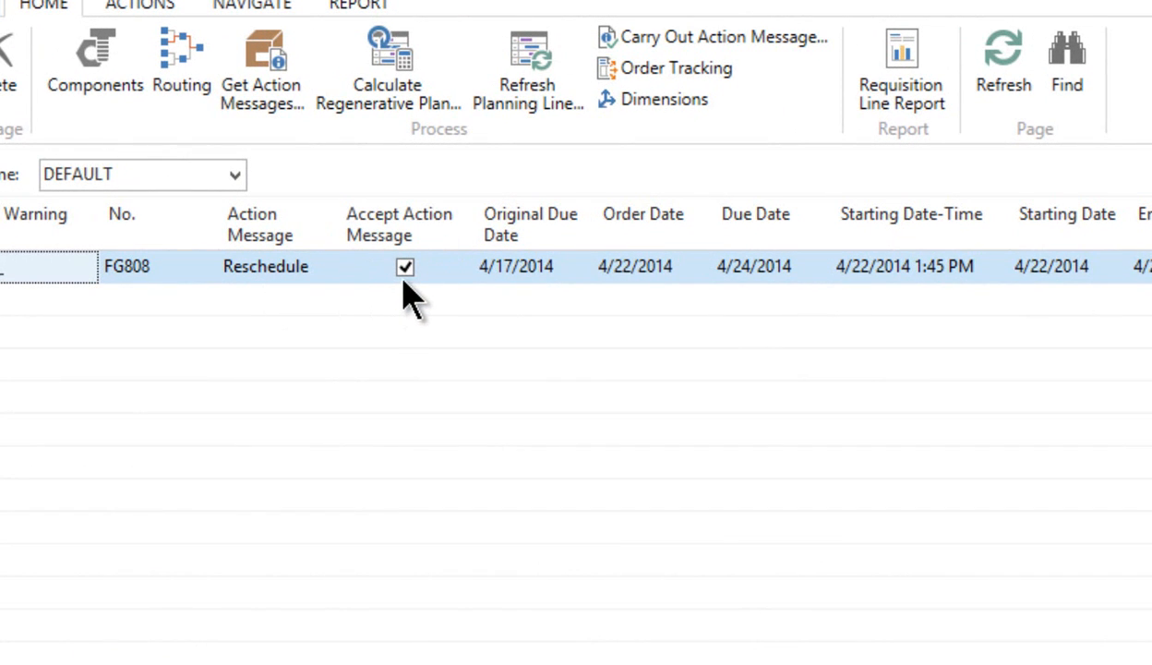
mouse_move(519, 272)
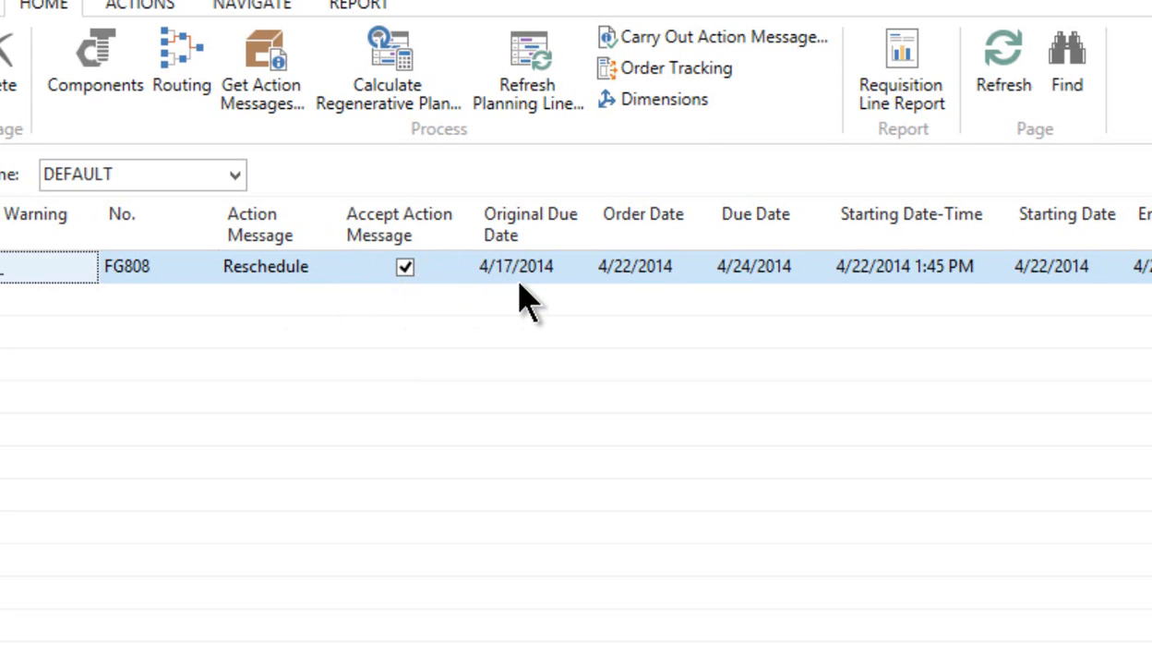
mouse_move(607, 297)
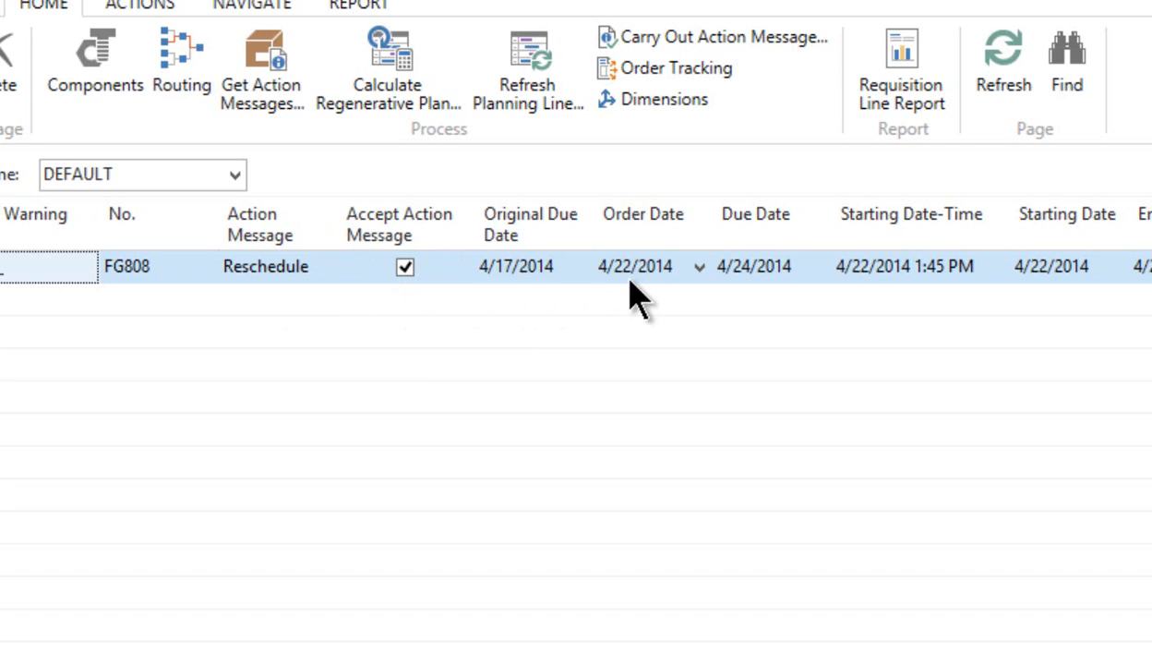
mouse_move(619, 301)
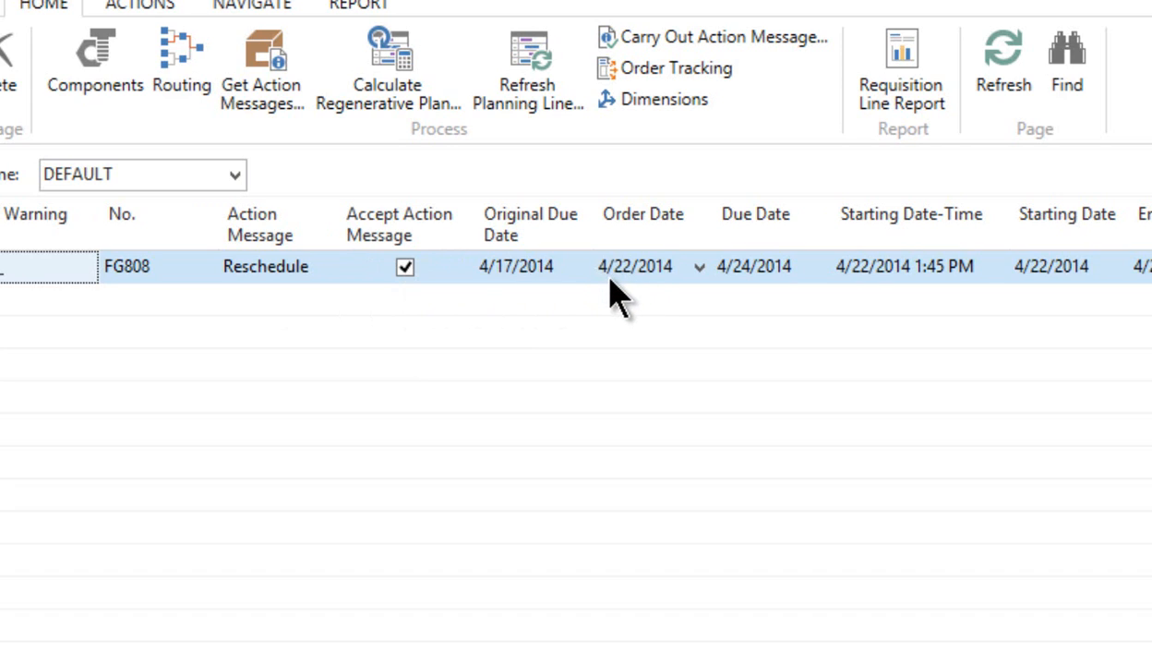
mouse_move(729, 305)
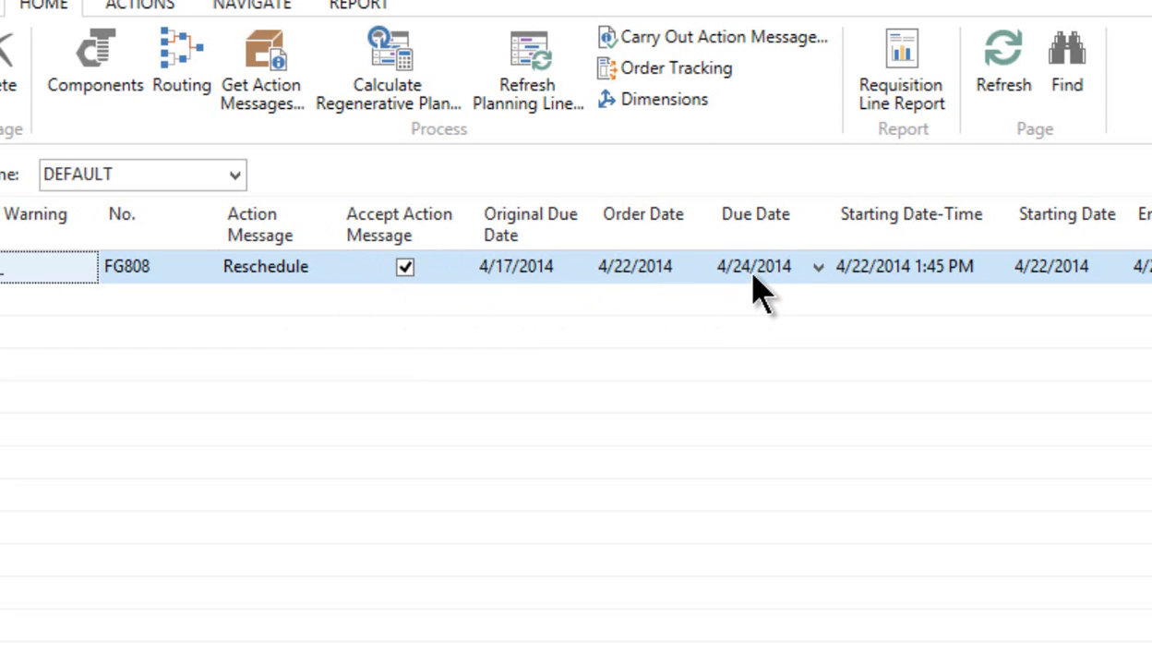
mouse_move(831, 277)
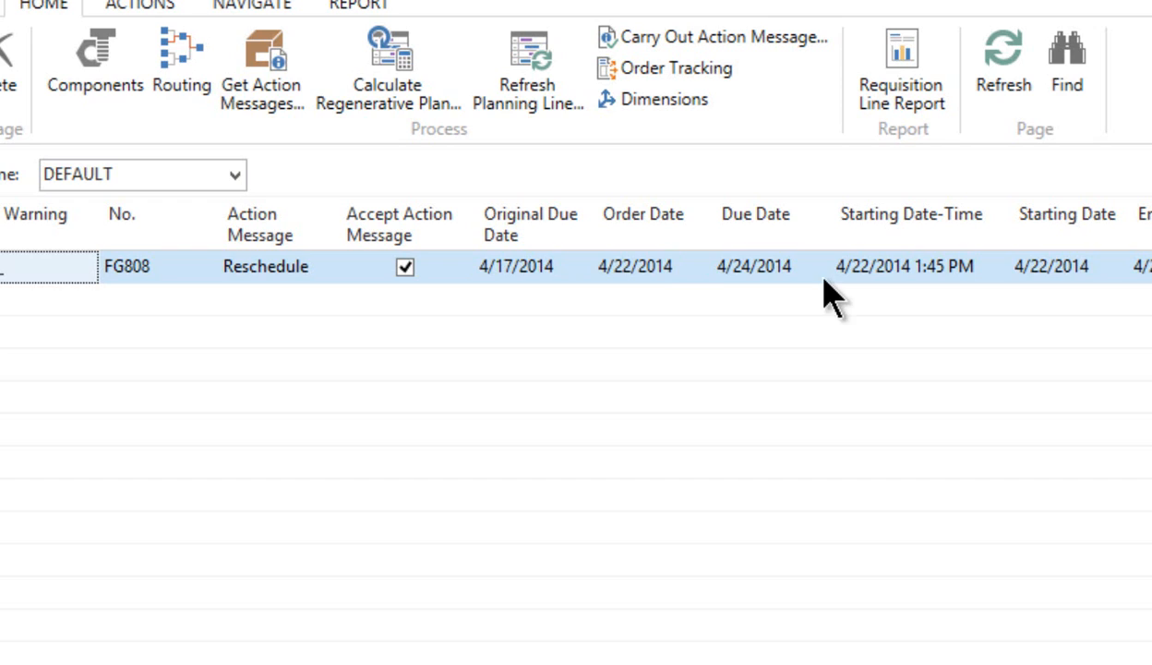
mouse_move(886, 286)
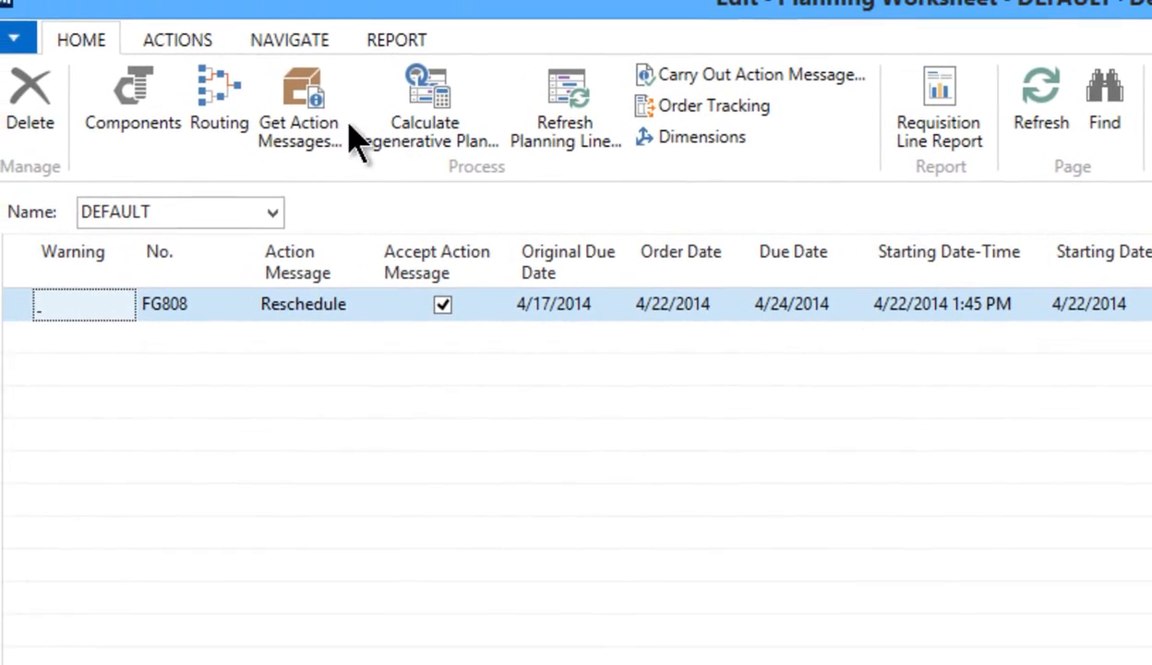
Open the navigation options for the FG808 Reschedule planning line.
left_click(289, 39)
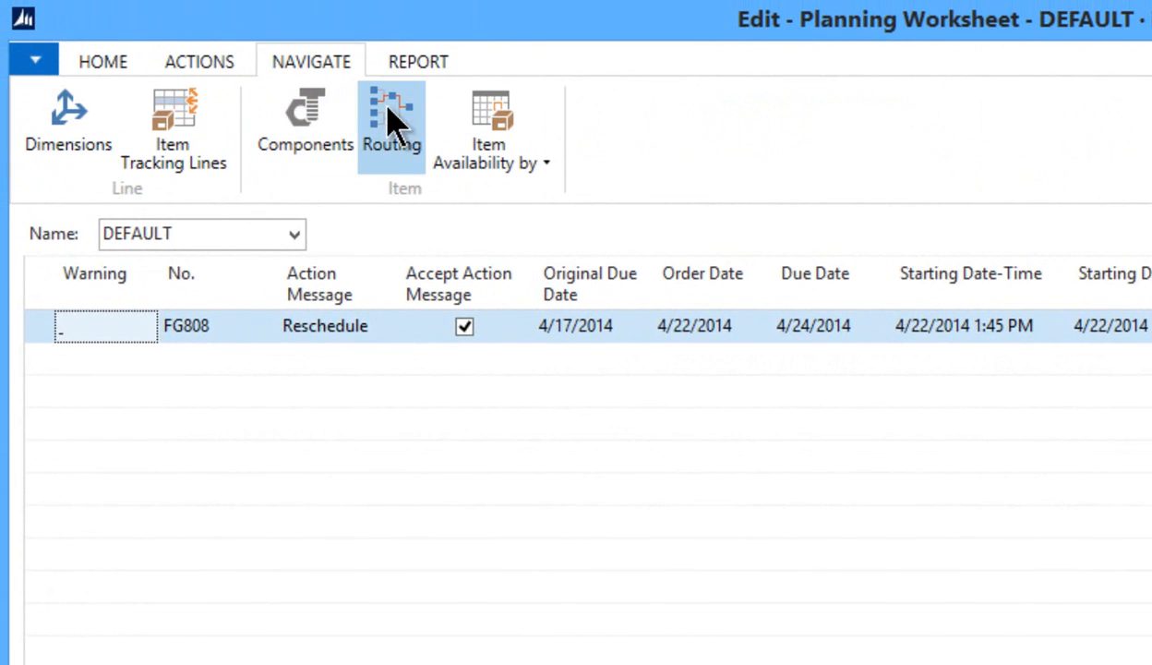
left_click(390, 120)
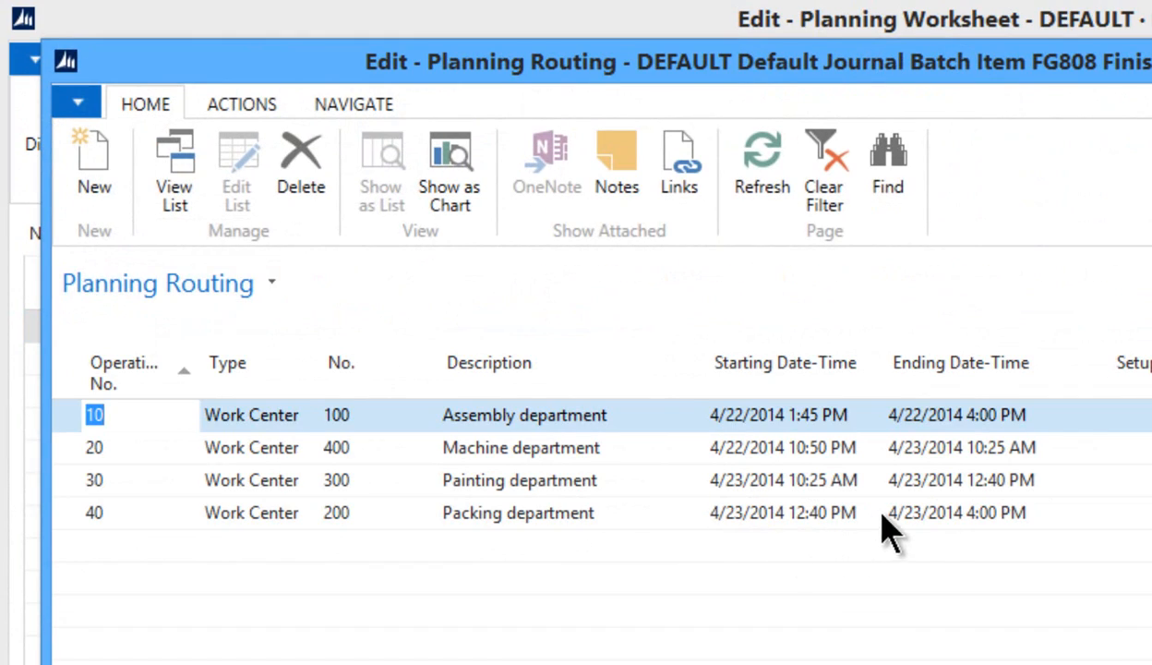
mouse_move(757, 429)
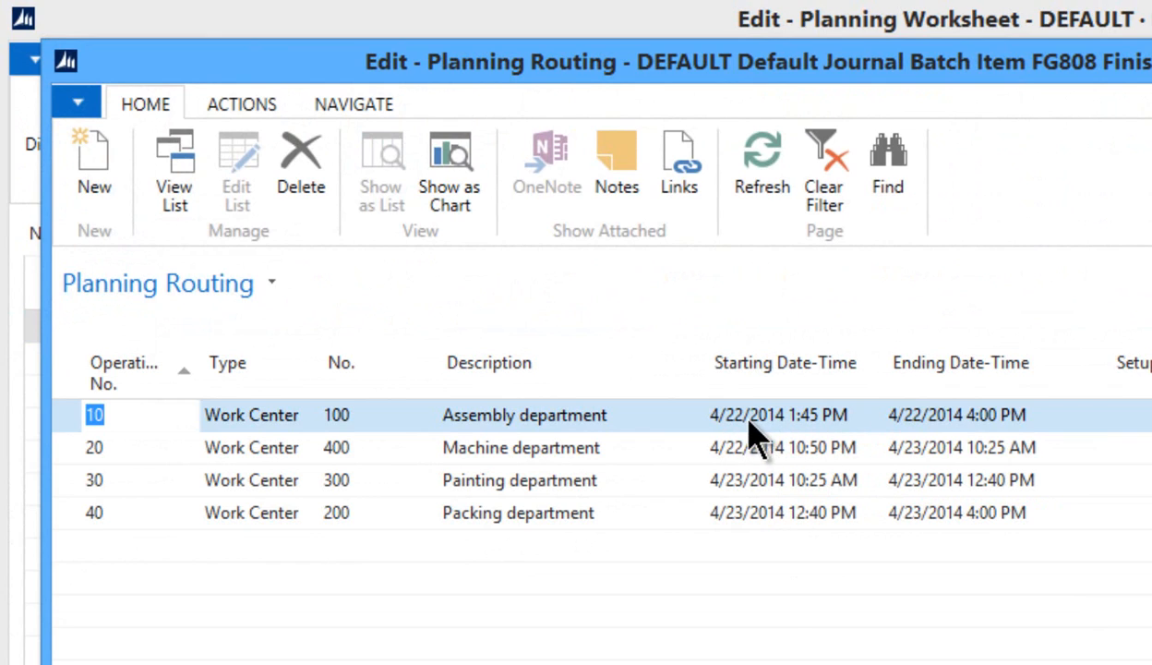
mouse_move(769, 522)
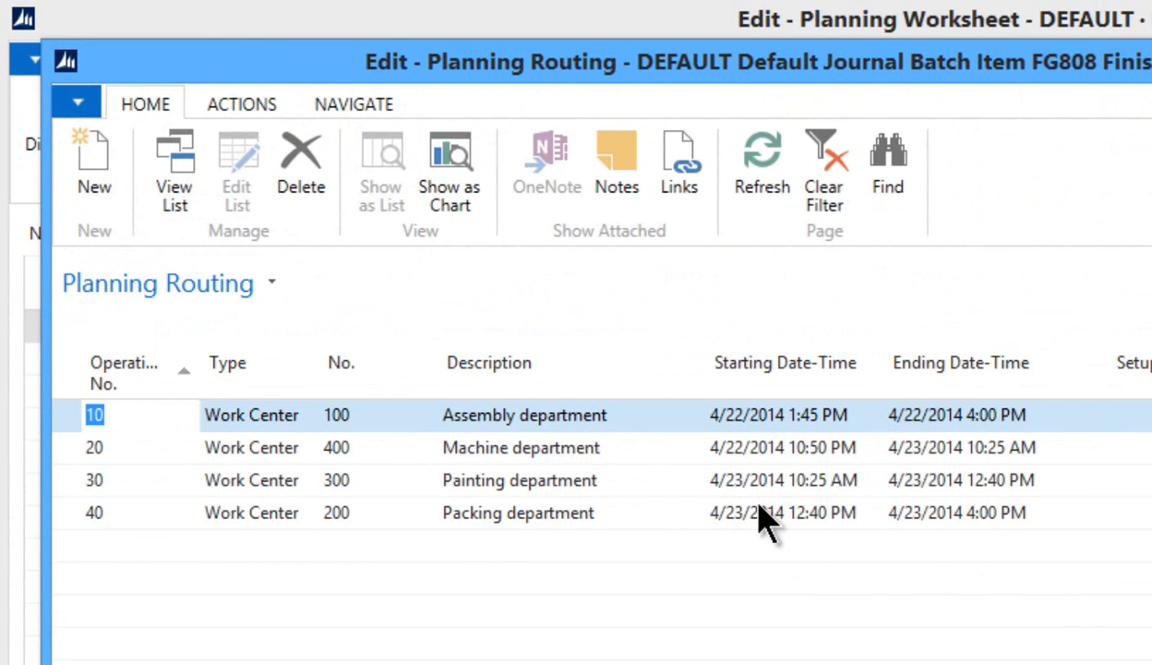
mouse_move(771, 526)
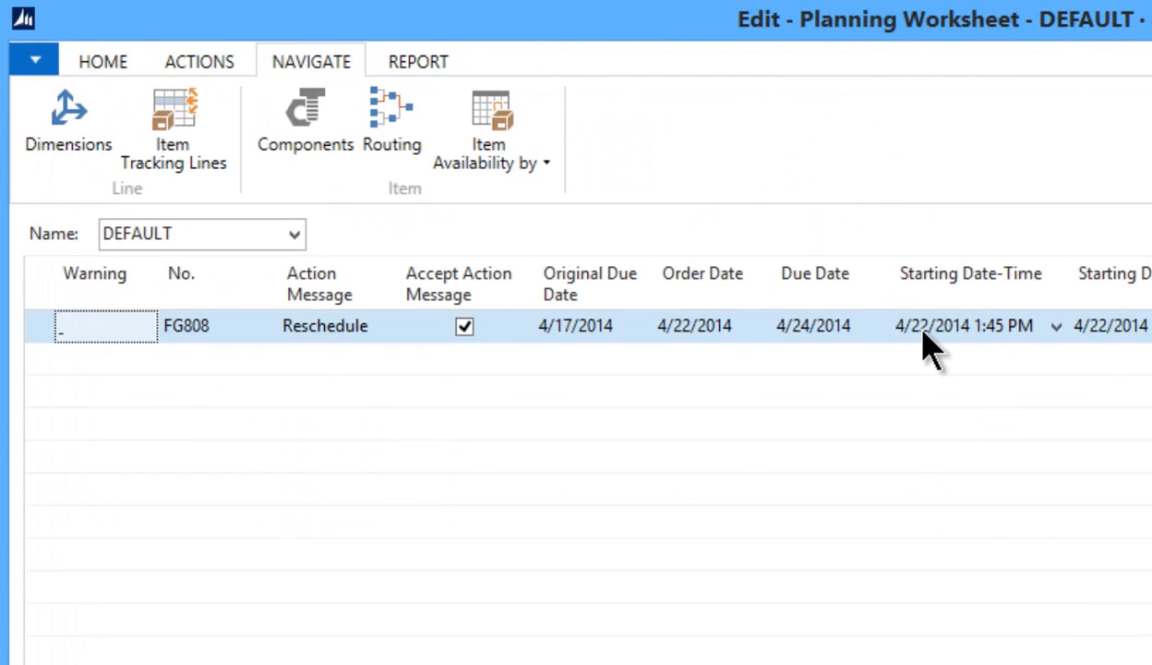
mouse_move(995, 341)
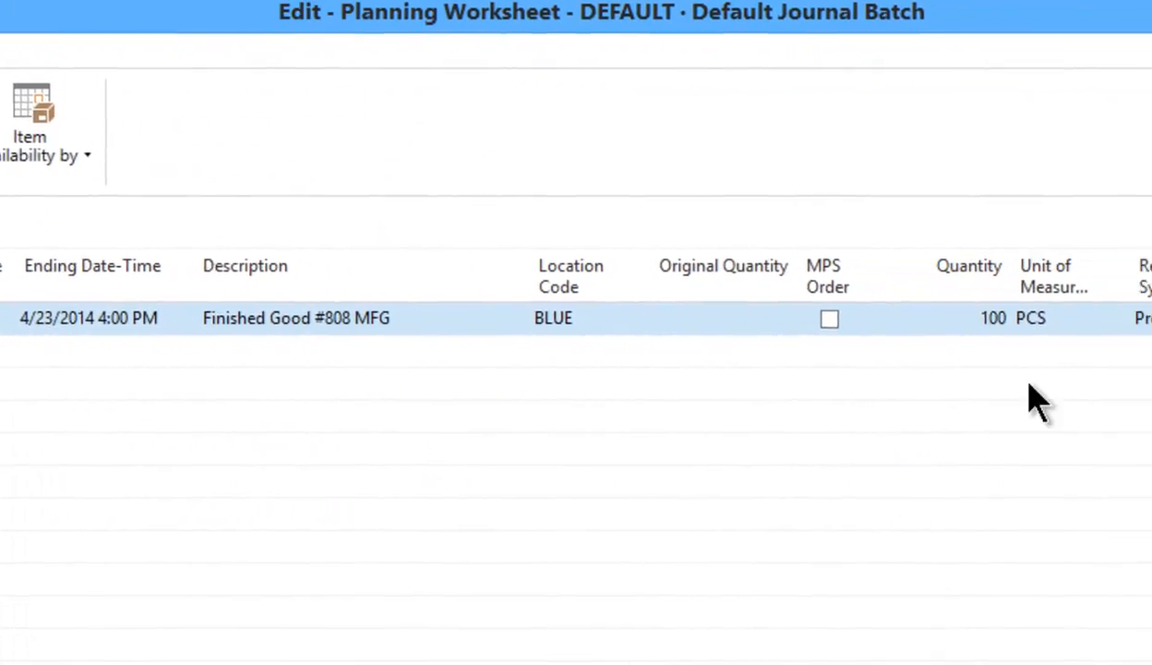
scroll("right", 3)
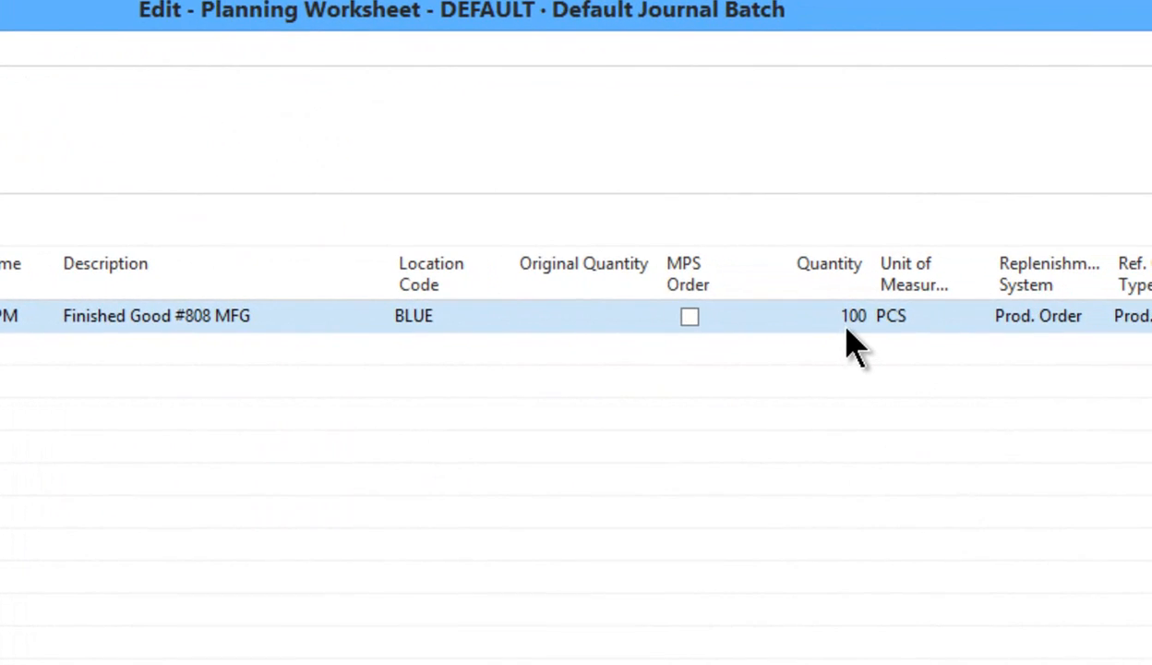
mouse_move(478, 402)
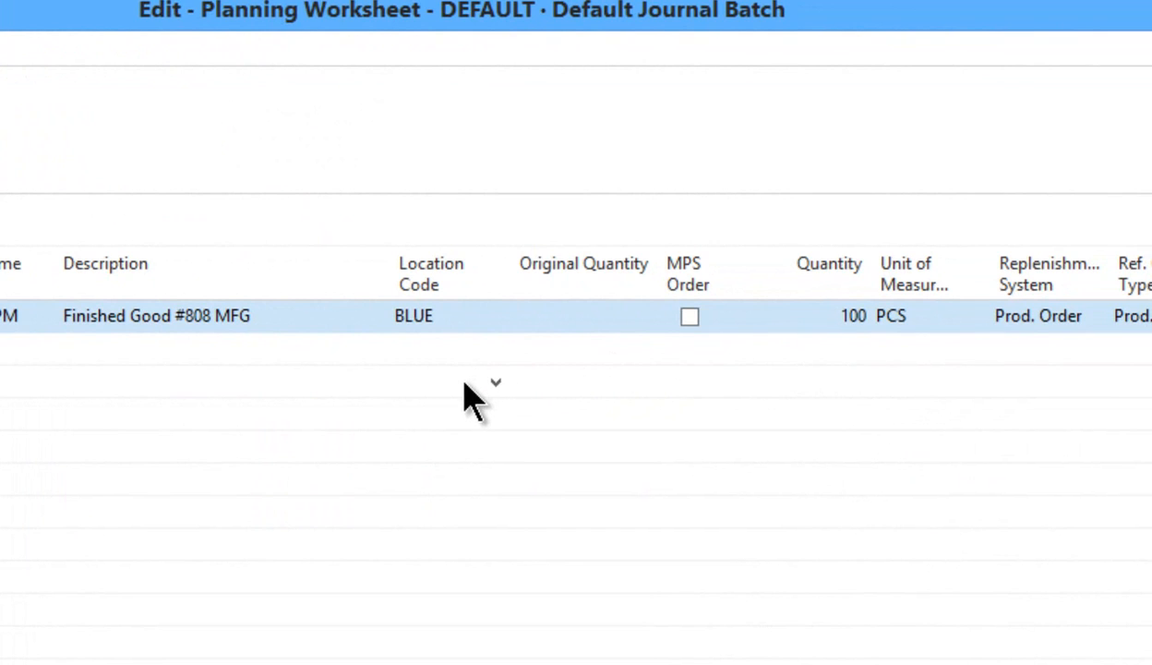
mouse_move(655, 364)
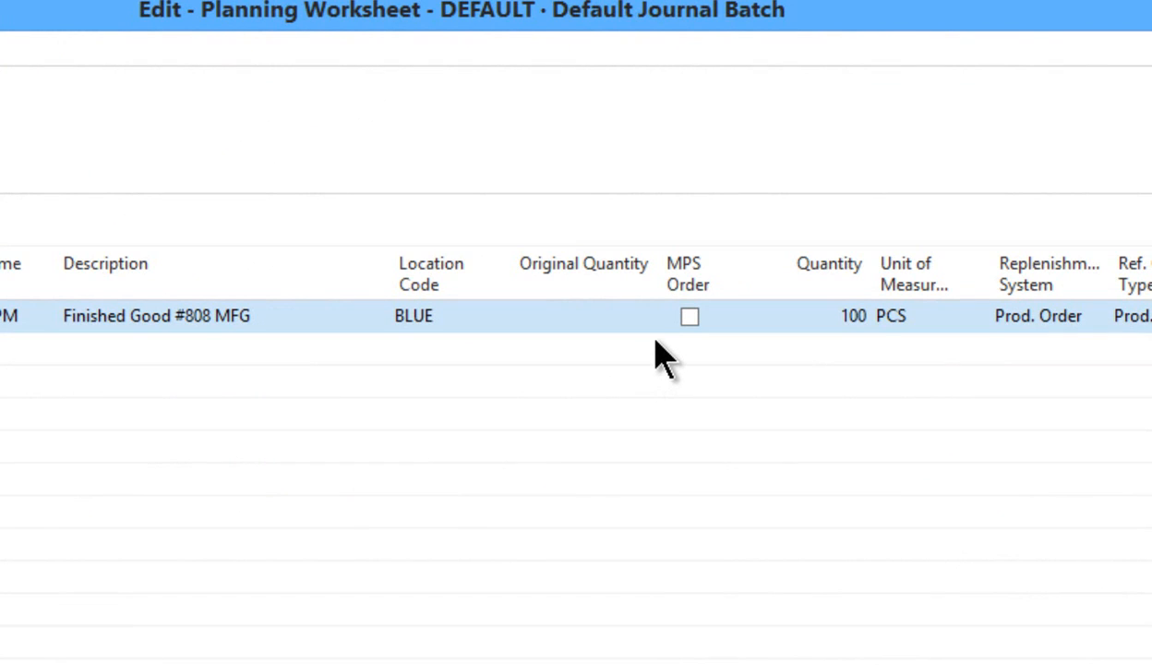
mouse_move(702, 346)
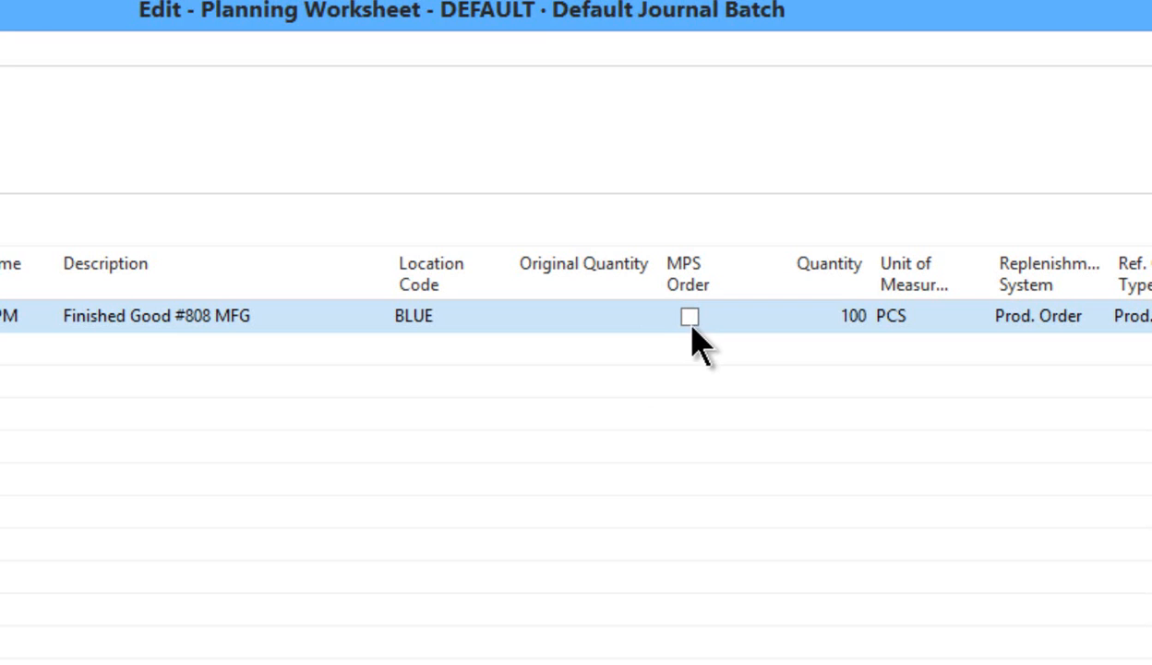
mouse_move(609, 643)
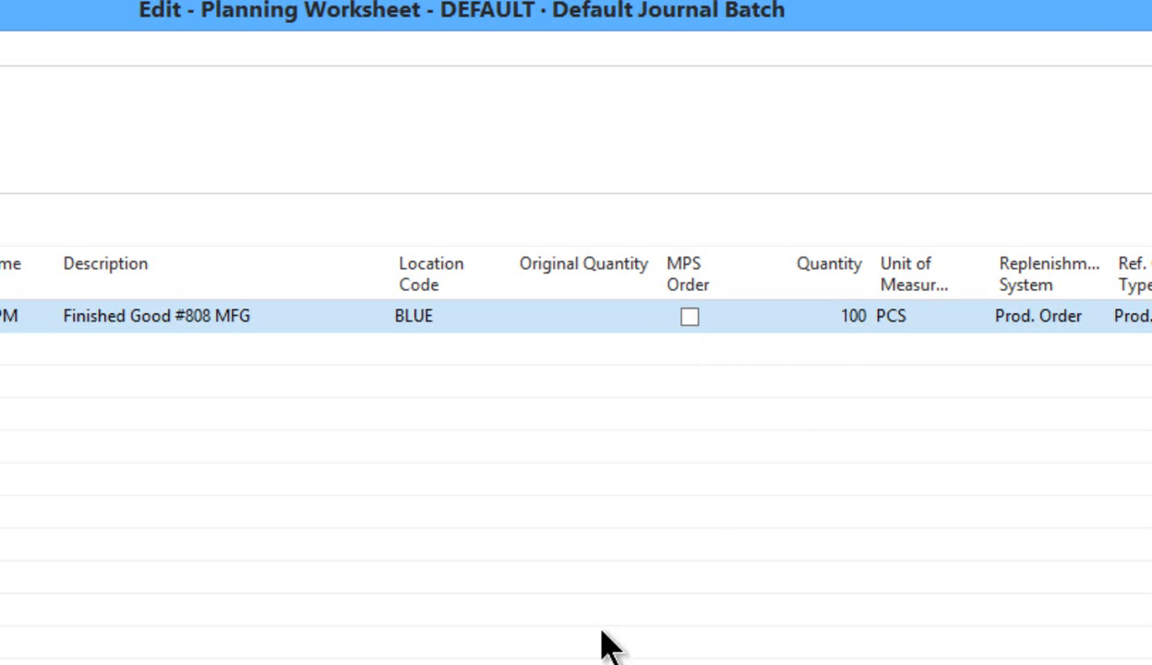
scroll("right", 3)
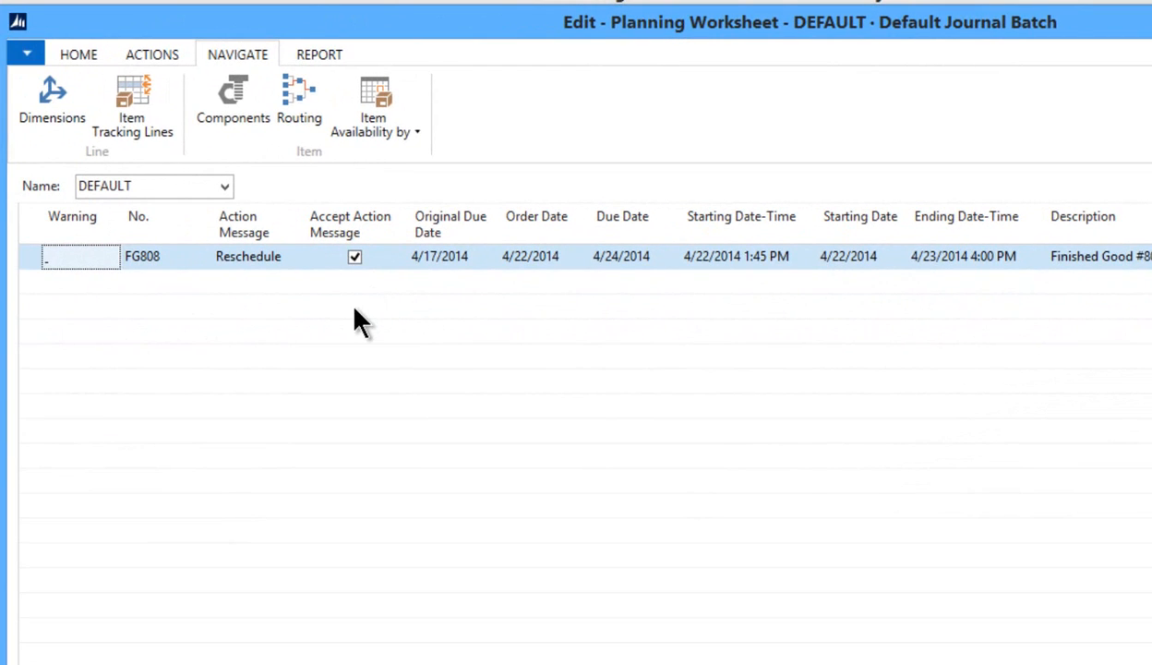
mouse_move(434, 291)
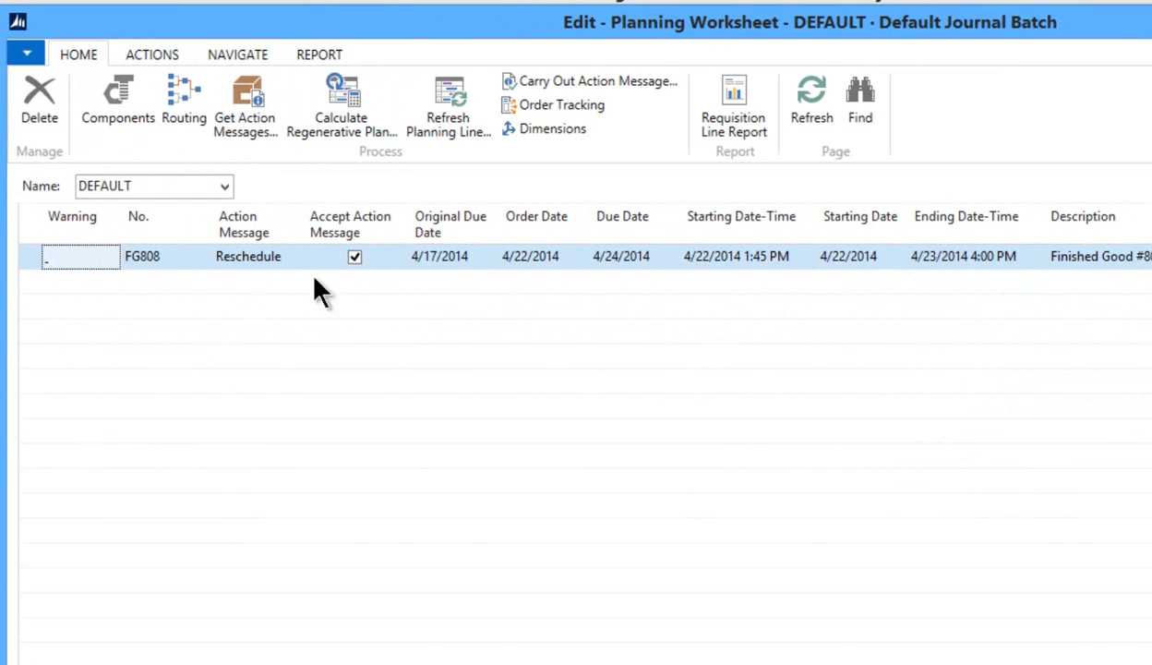
mouse_move(591, 81)
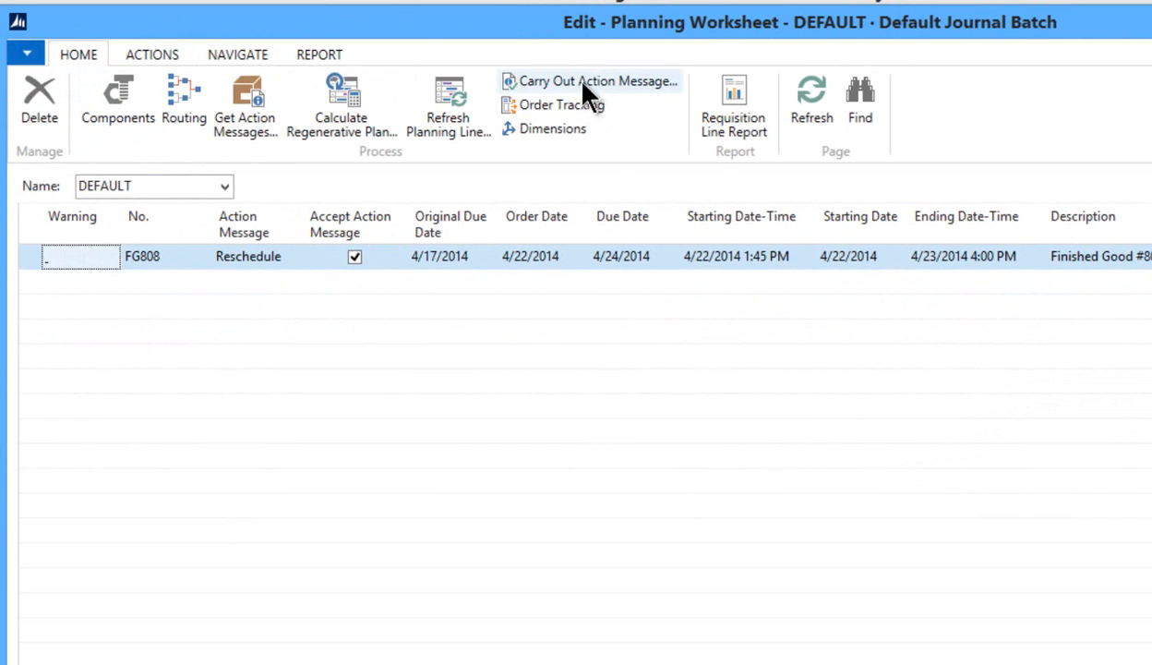
mouse_move(591, 80)
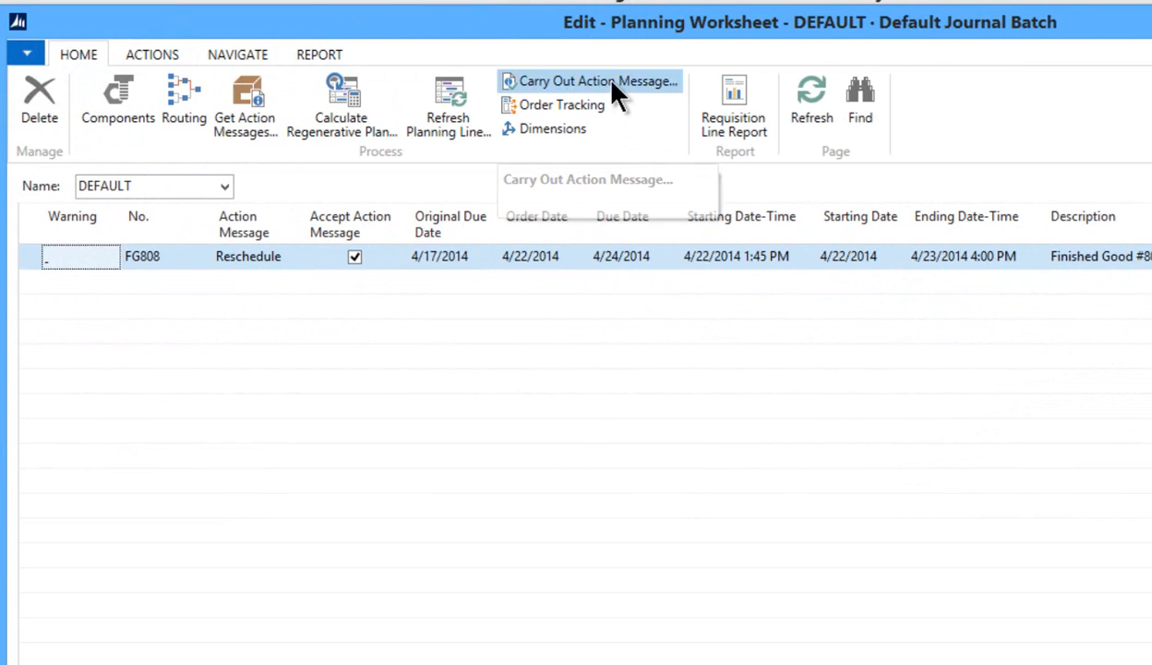
Start Carry Out Action Message for the accepted FG808 reschedule.
left_click(589, 80)
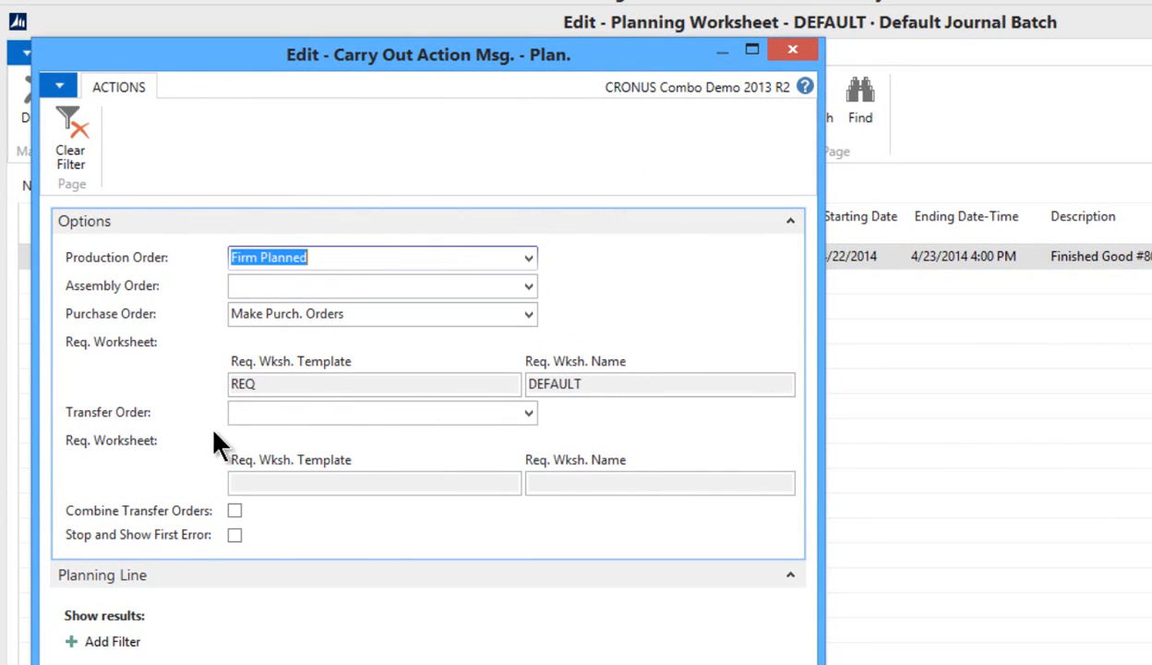
mouse_move(217, 448)
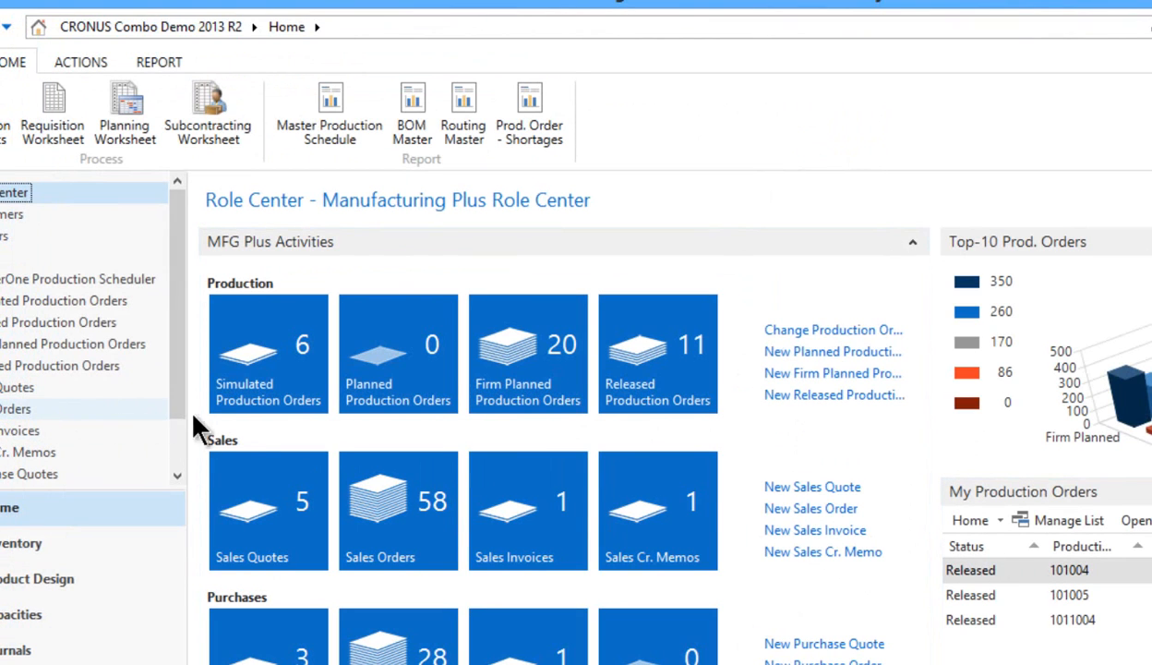
Open firm planned production order 101032 from the Firm Planned Production Orders list.
left_click(527, 350)
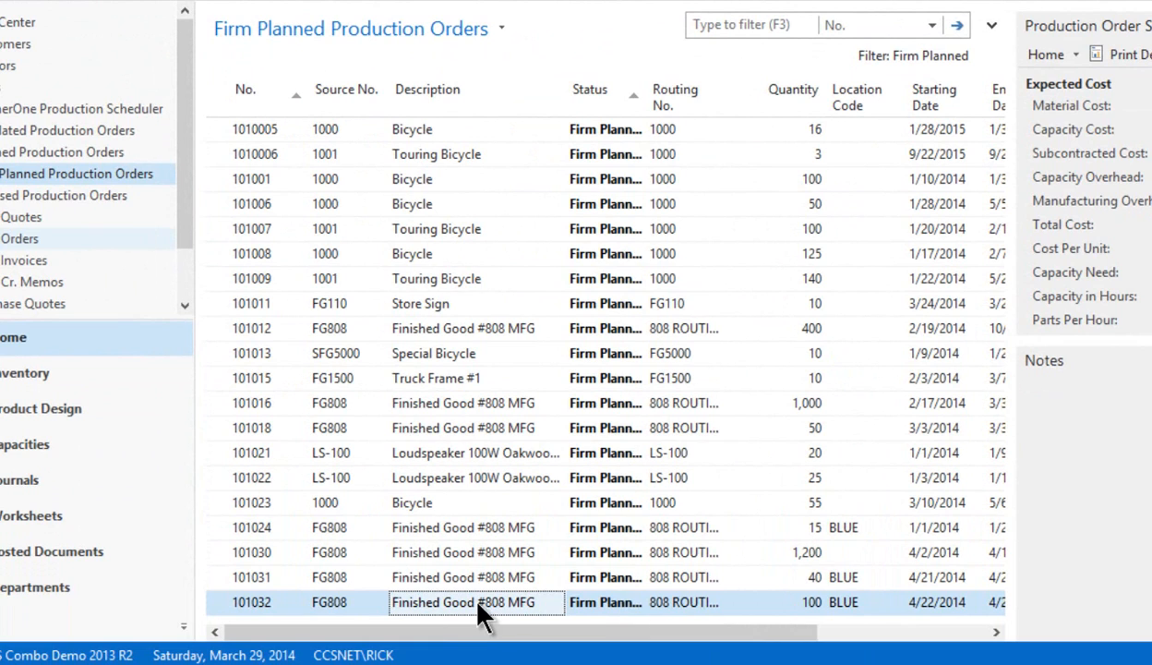
double_click(477, 602)
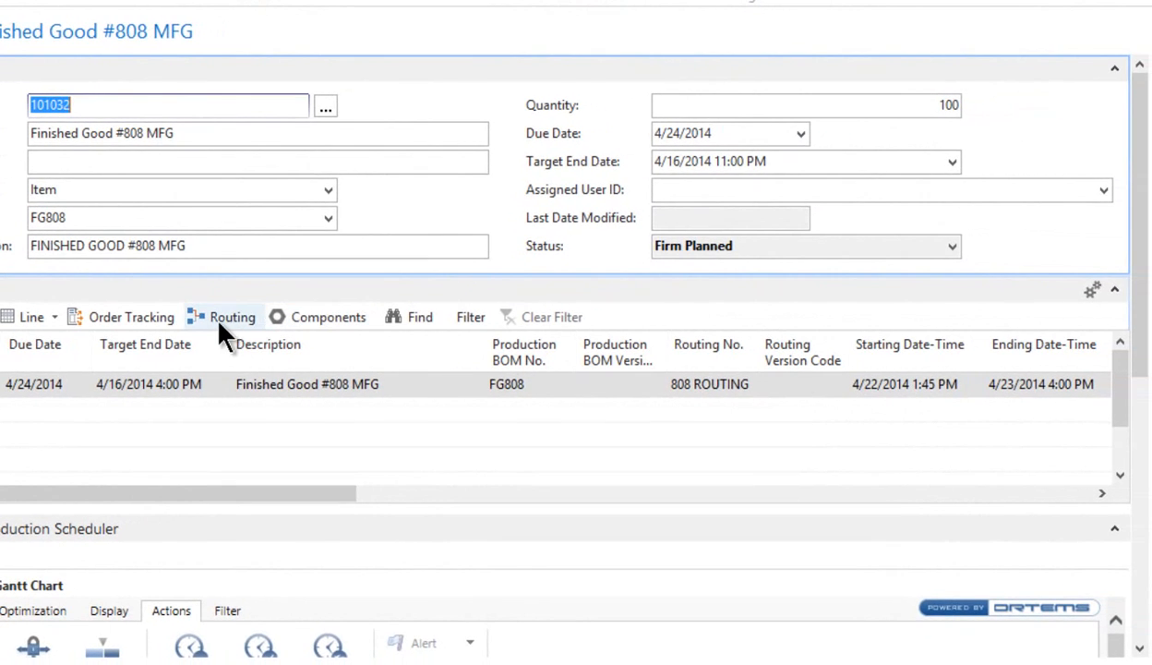
left_click(232, 317)
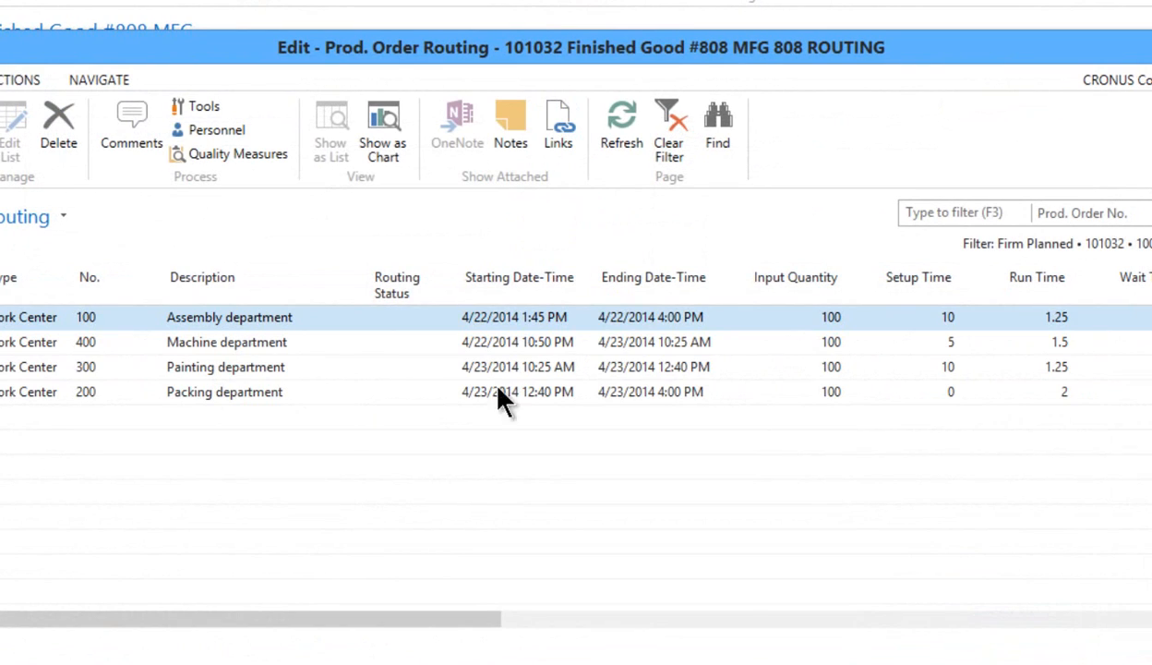
left_click(517, 367)
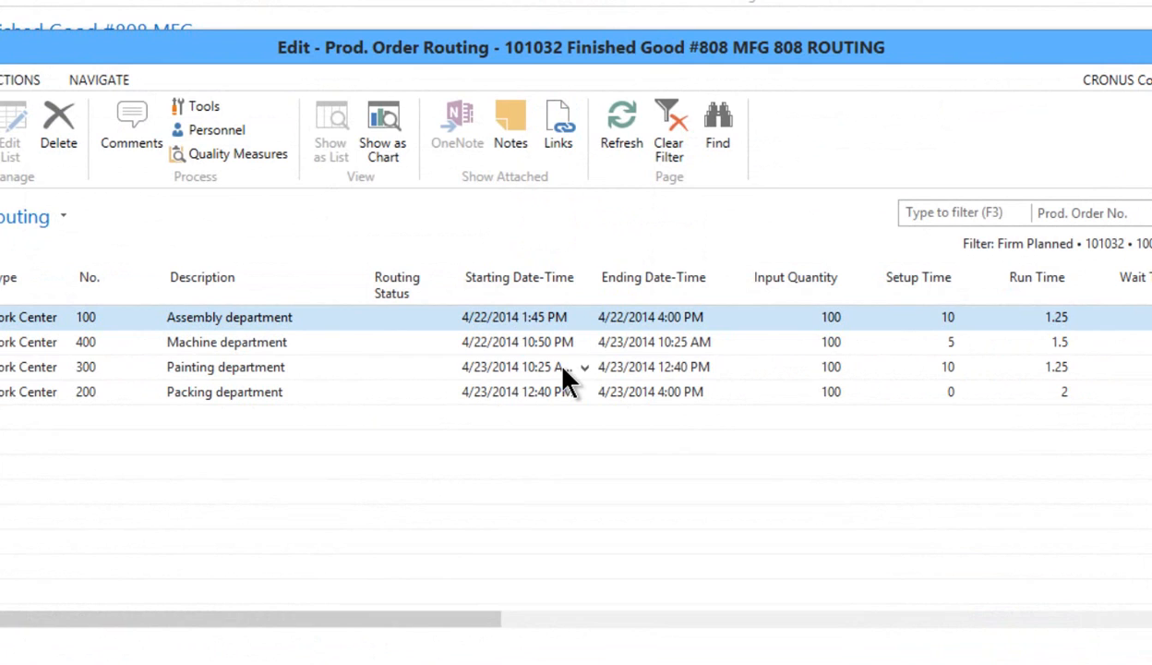
mouse_move(780, 148)
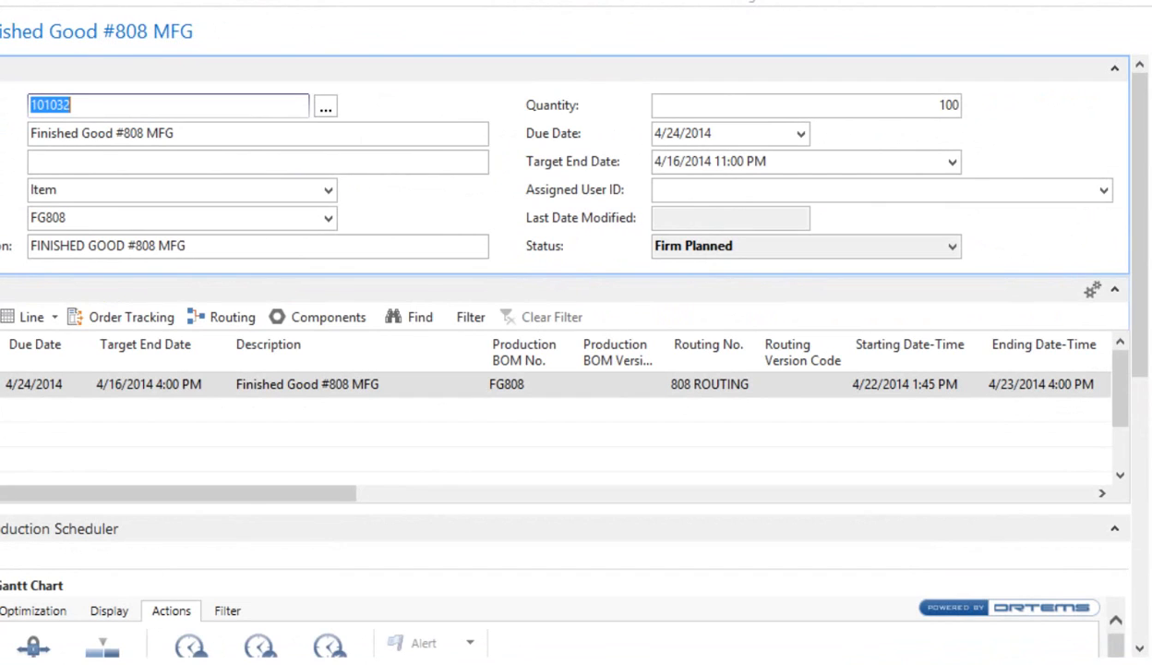
mouse_move(131, 317)
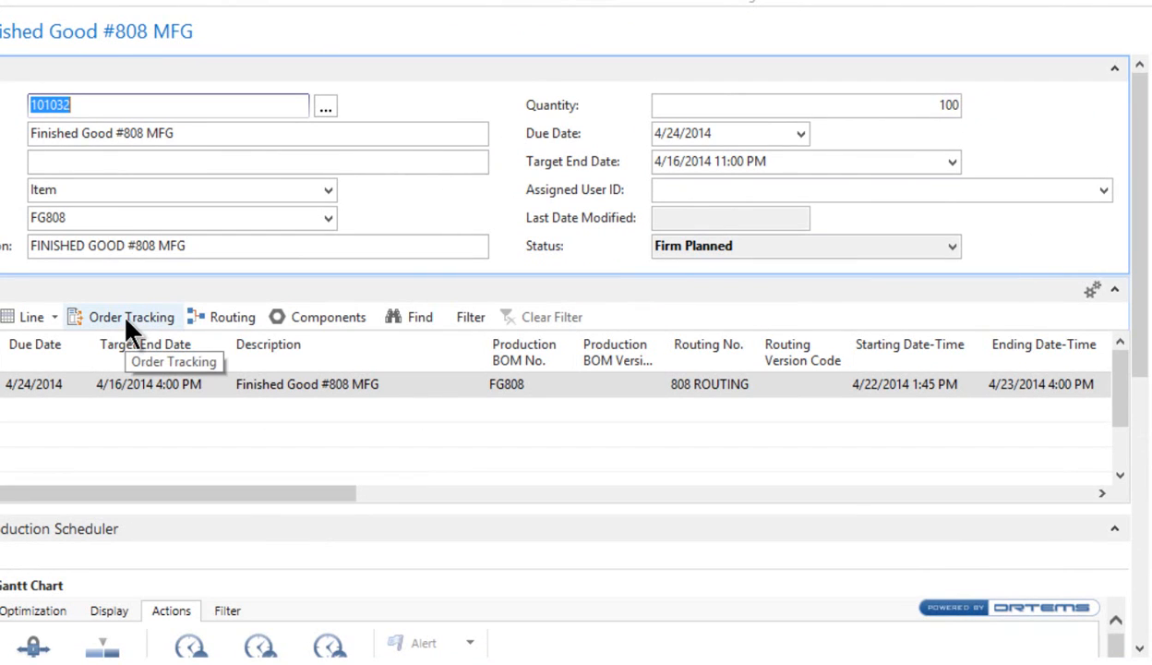
Show order tracking for production order 101032, revealing it supplies Sales Order 1022.
left_click(132, 316)
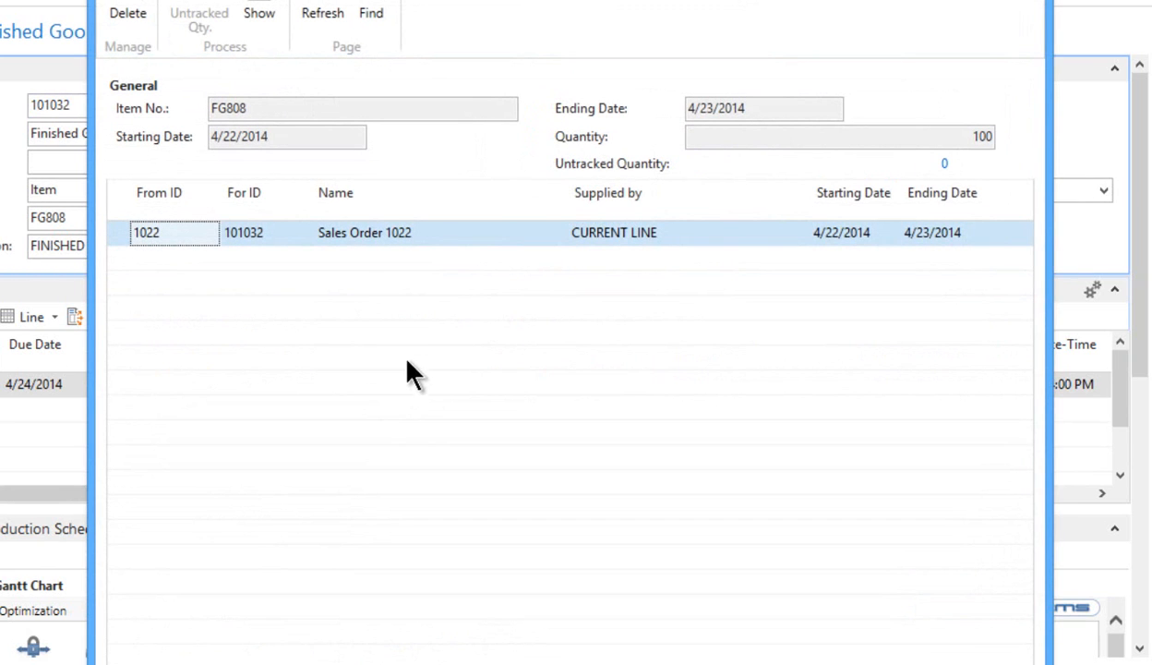
mouse_move(194, 115)
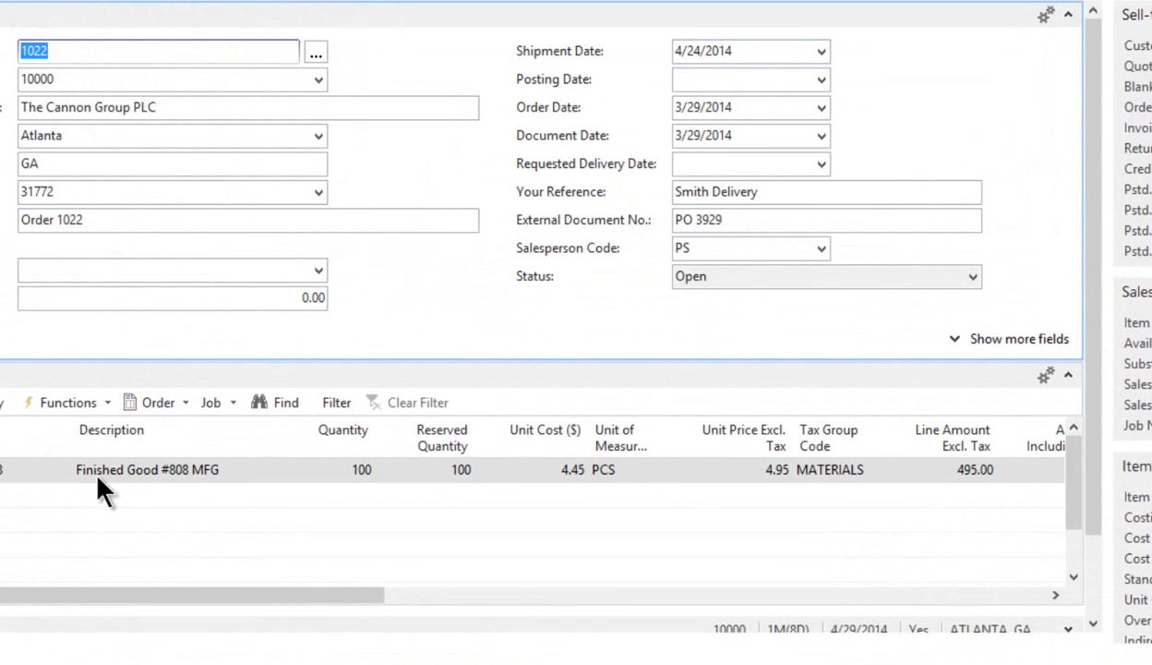
mouse_move(368, 489)
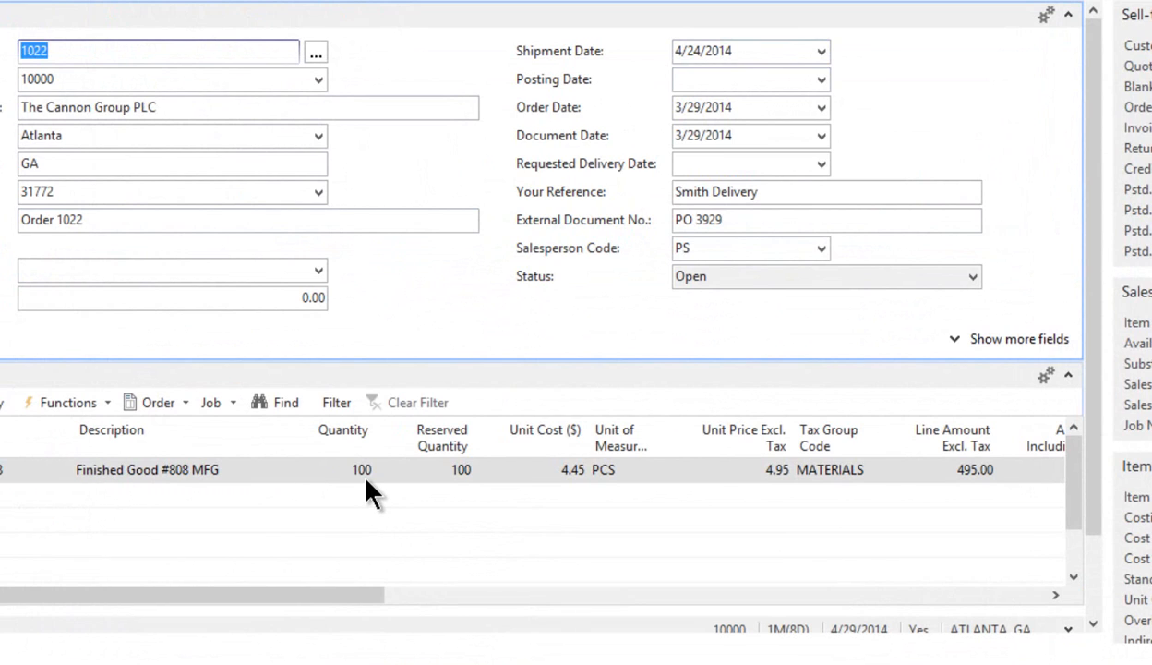